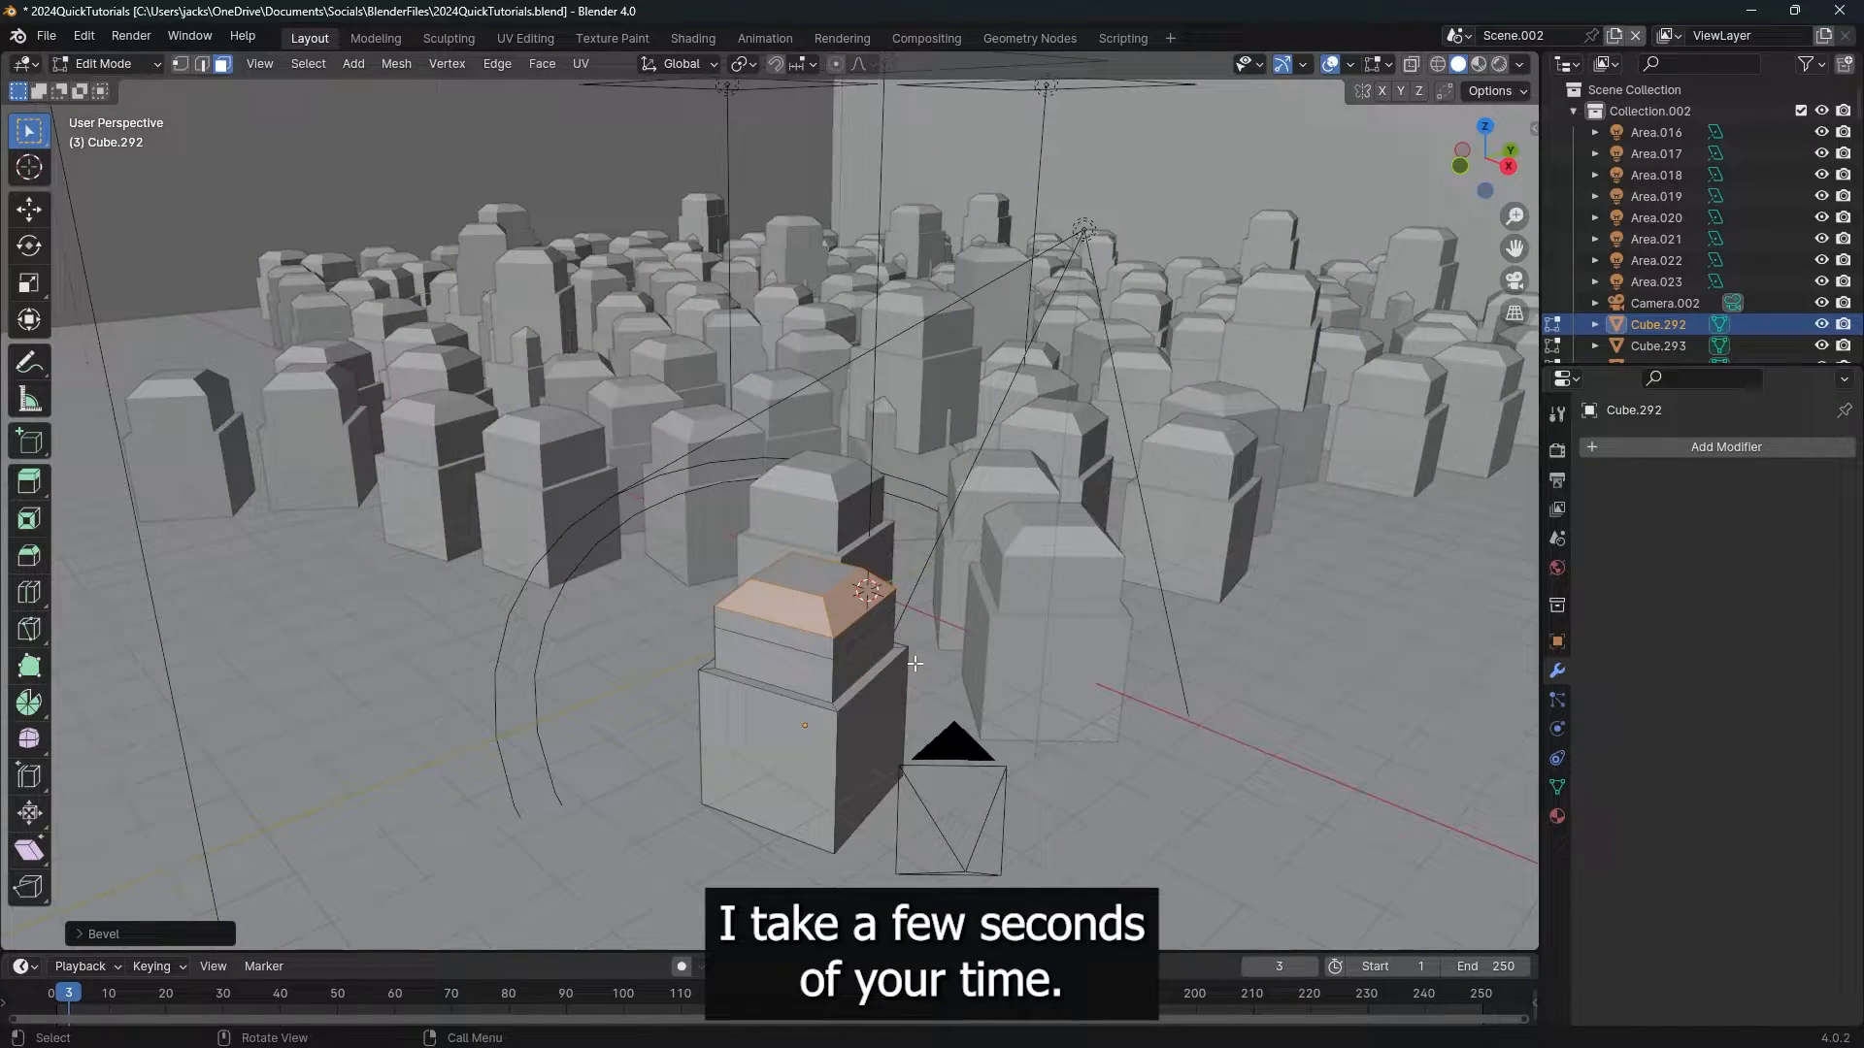
Step: Create a new empty scene and add a default cube to it
key("Tab")
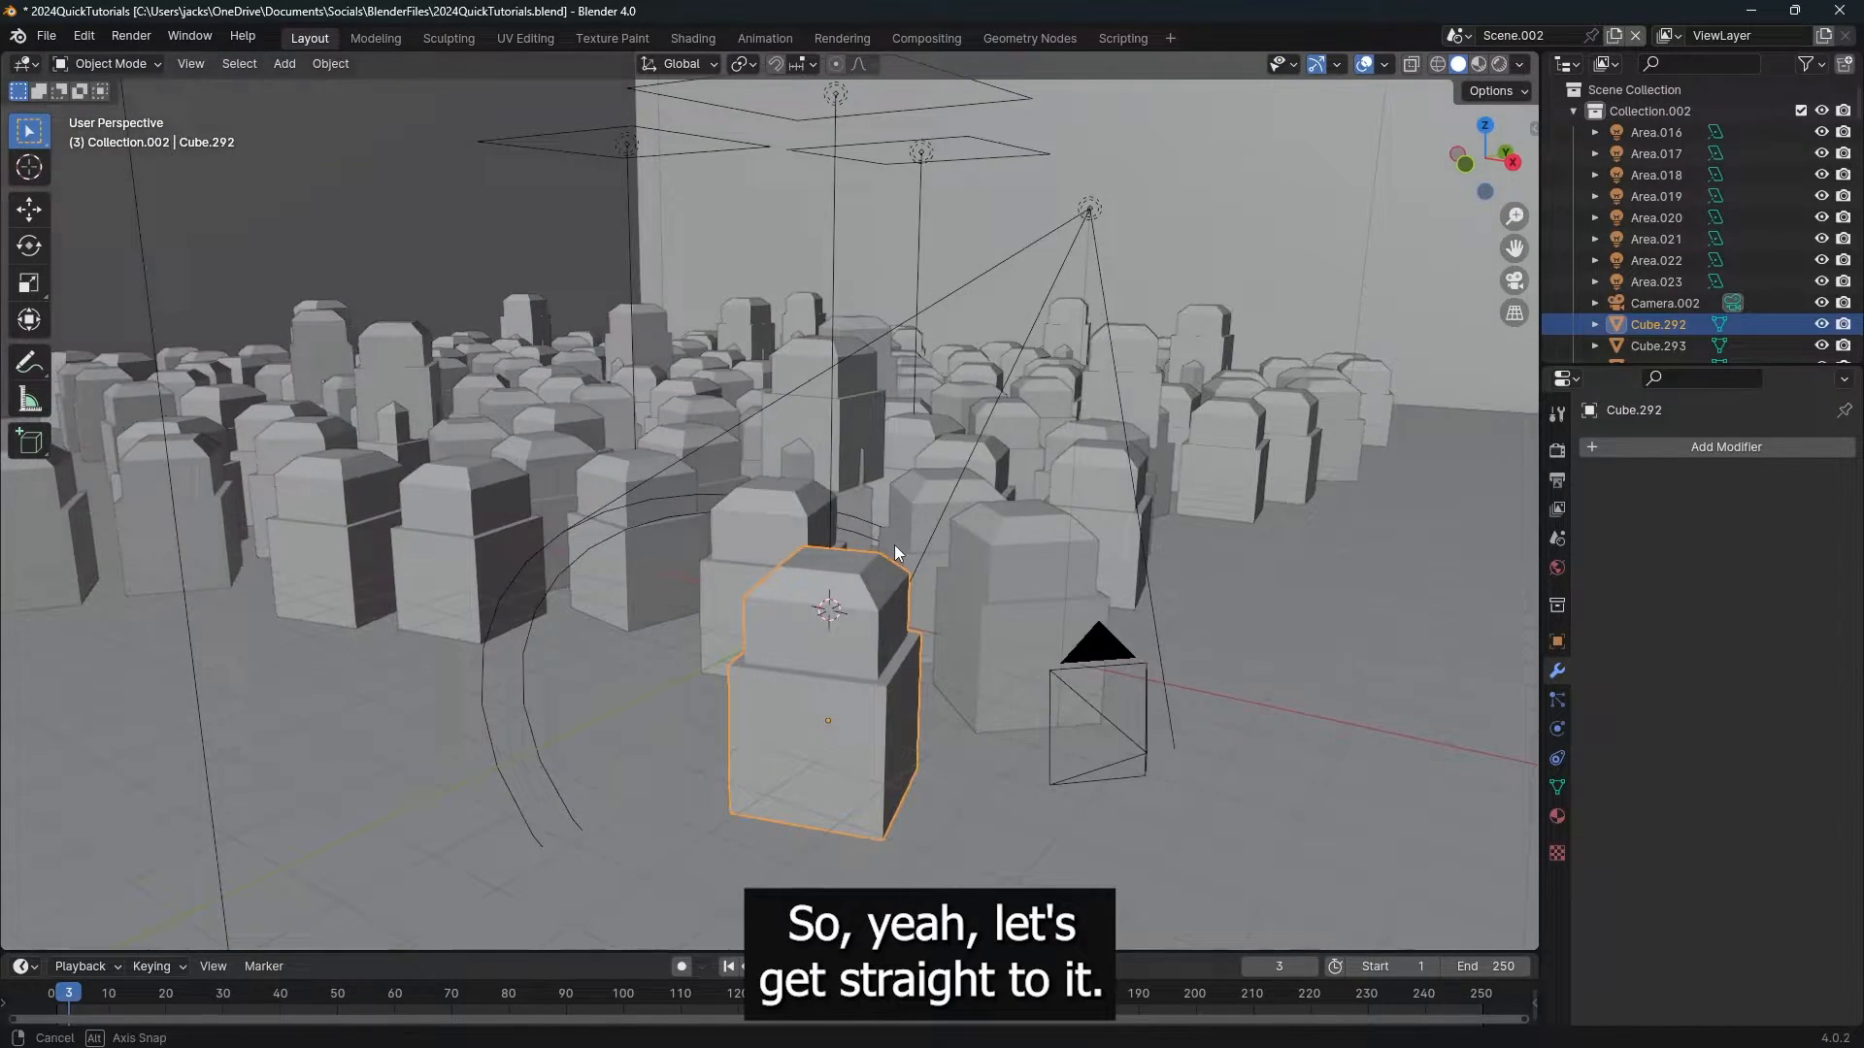
left_click(1611, 35)
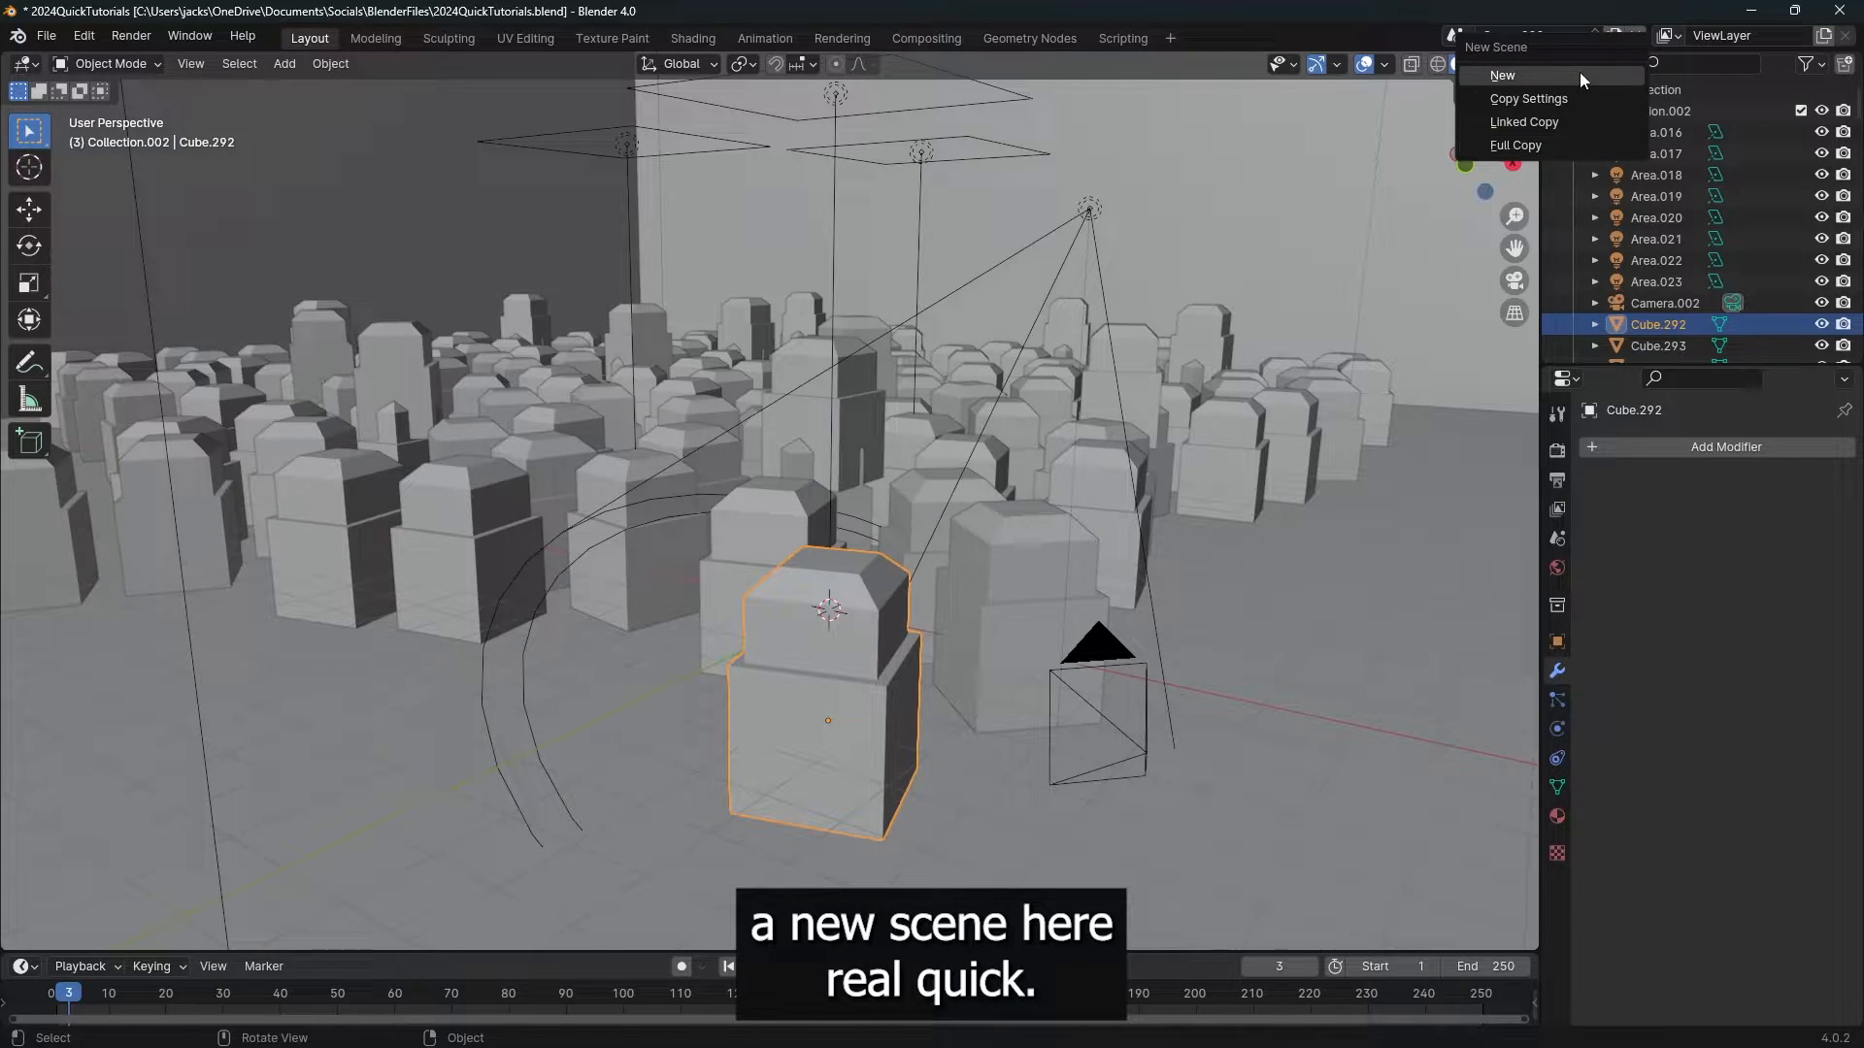
left_click(1503, 75)
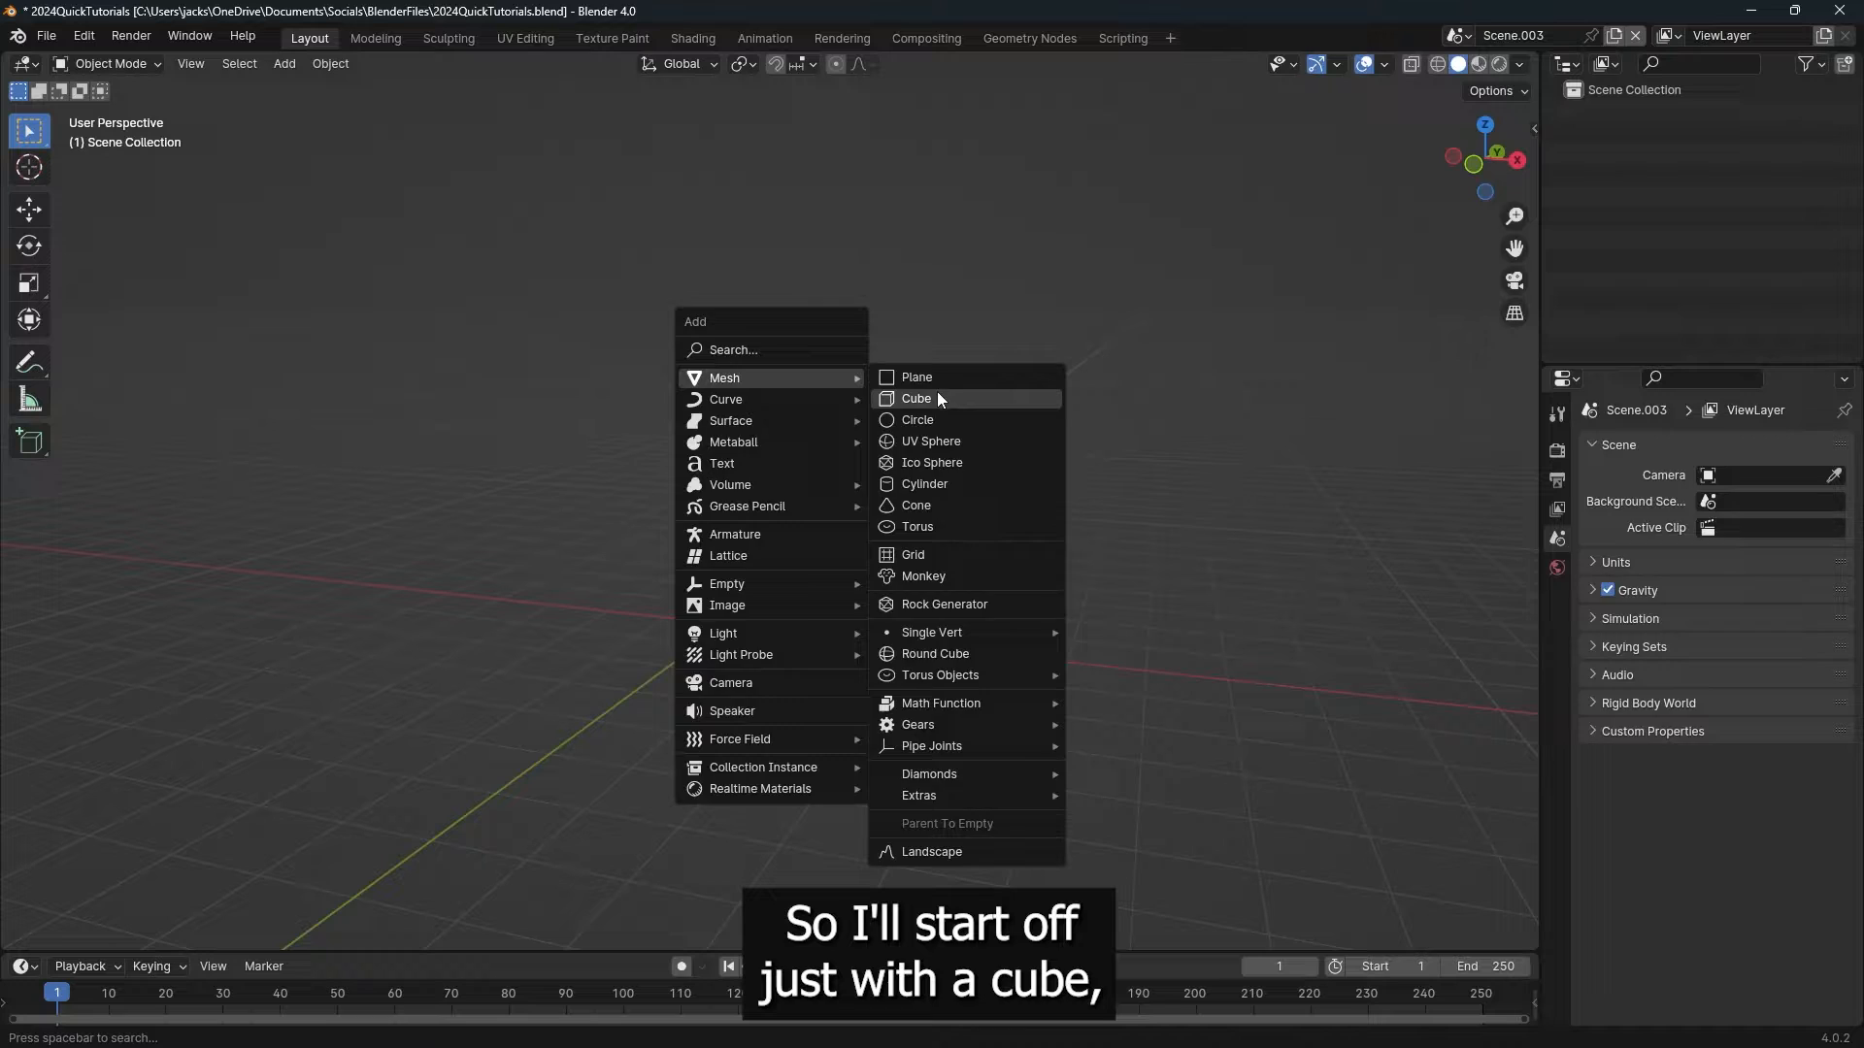
left_click(916, 398)
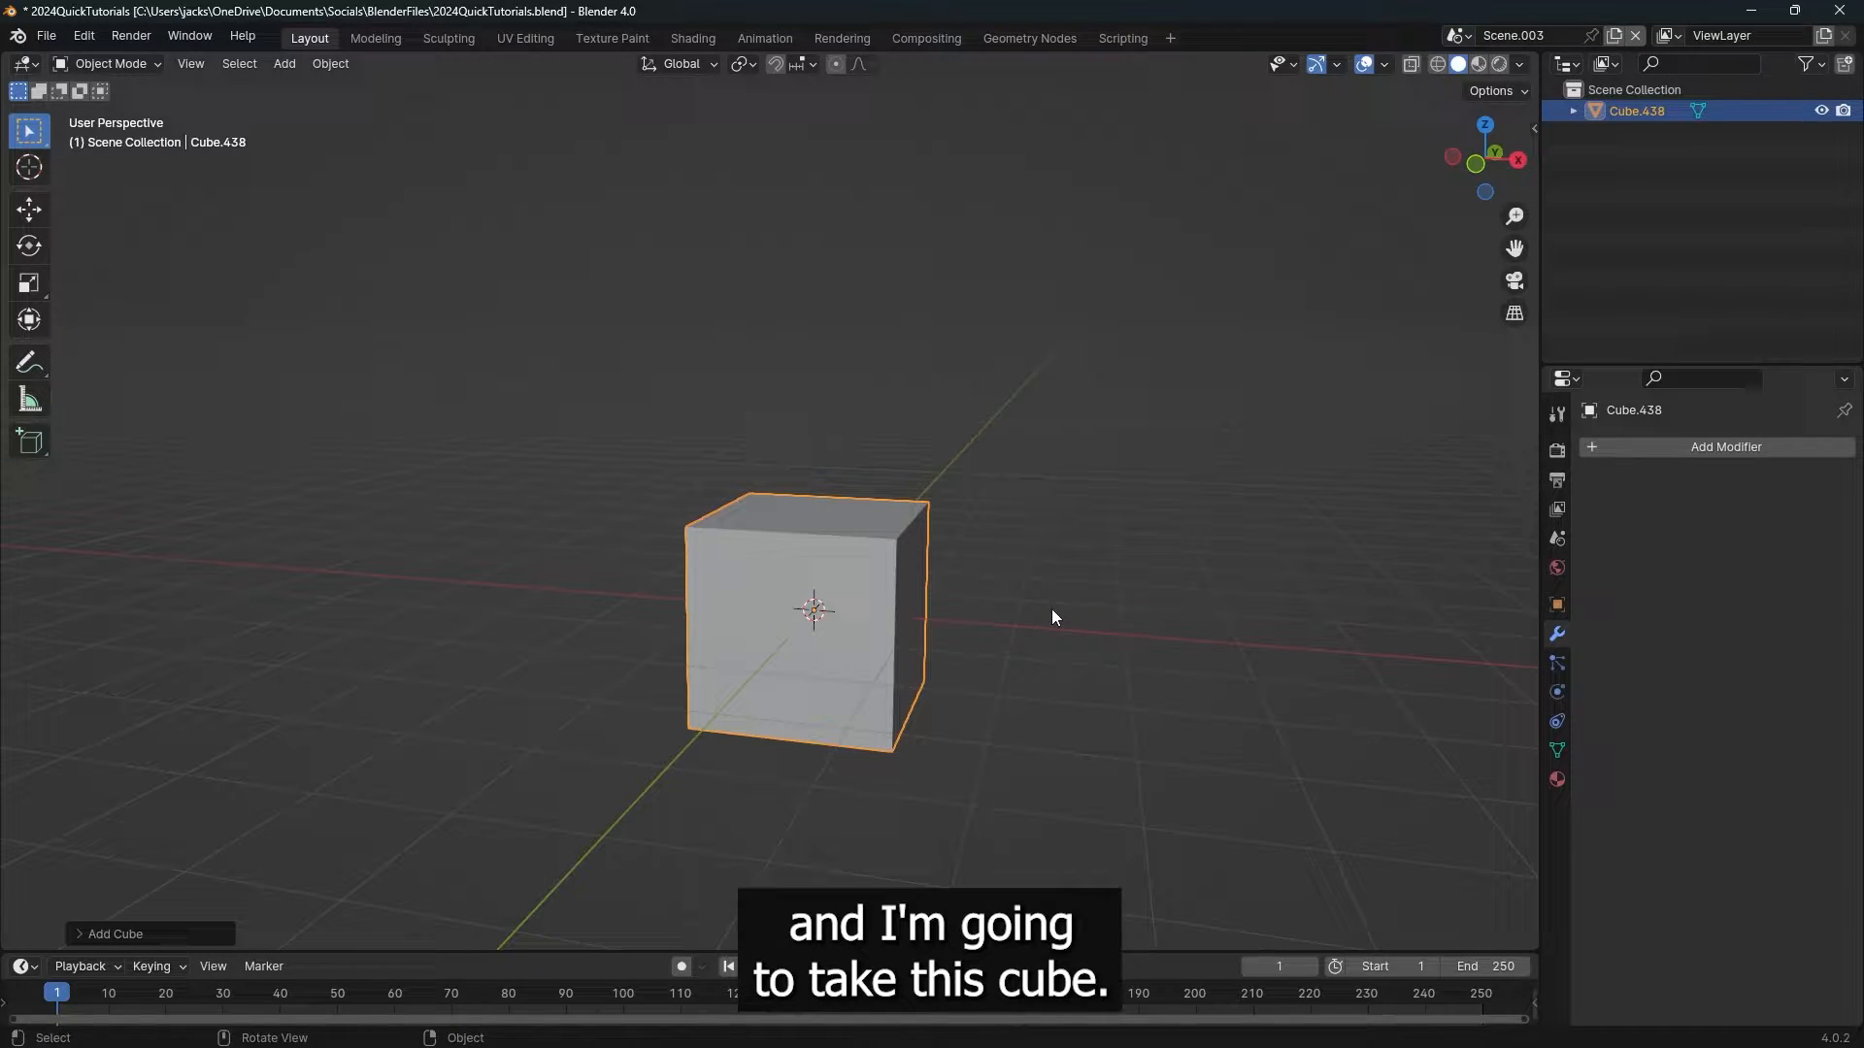
Step: Duplicate the cube unlinked, test-raise the original's top face, and end in object mode
key("shift+d")
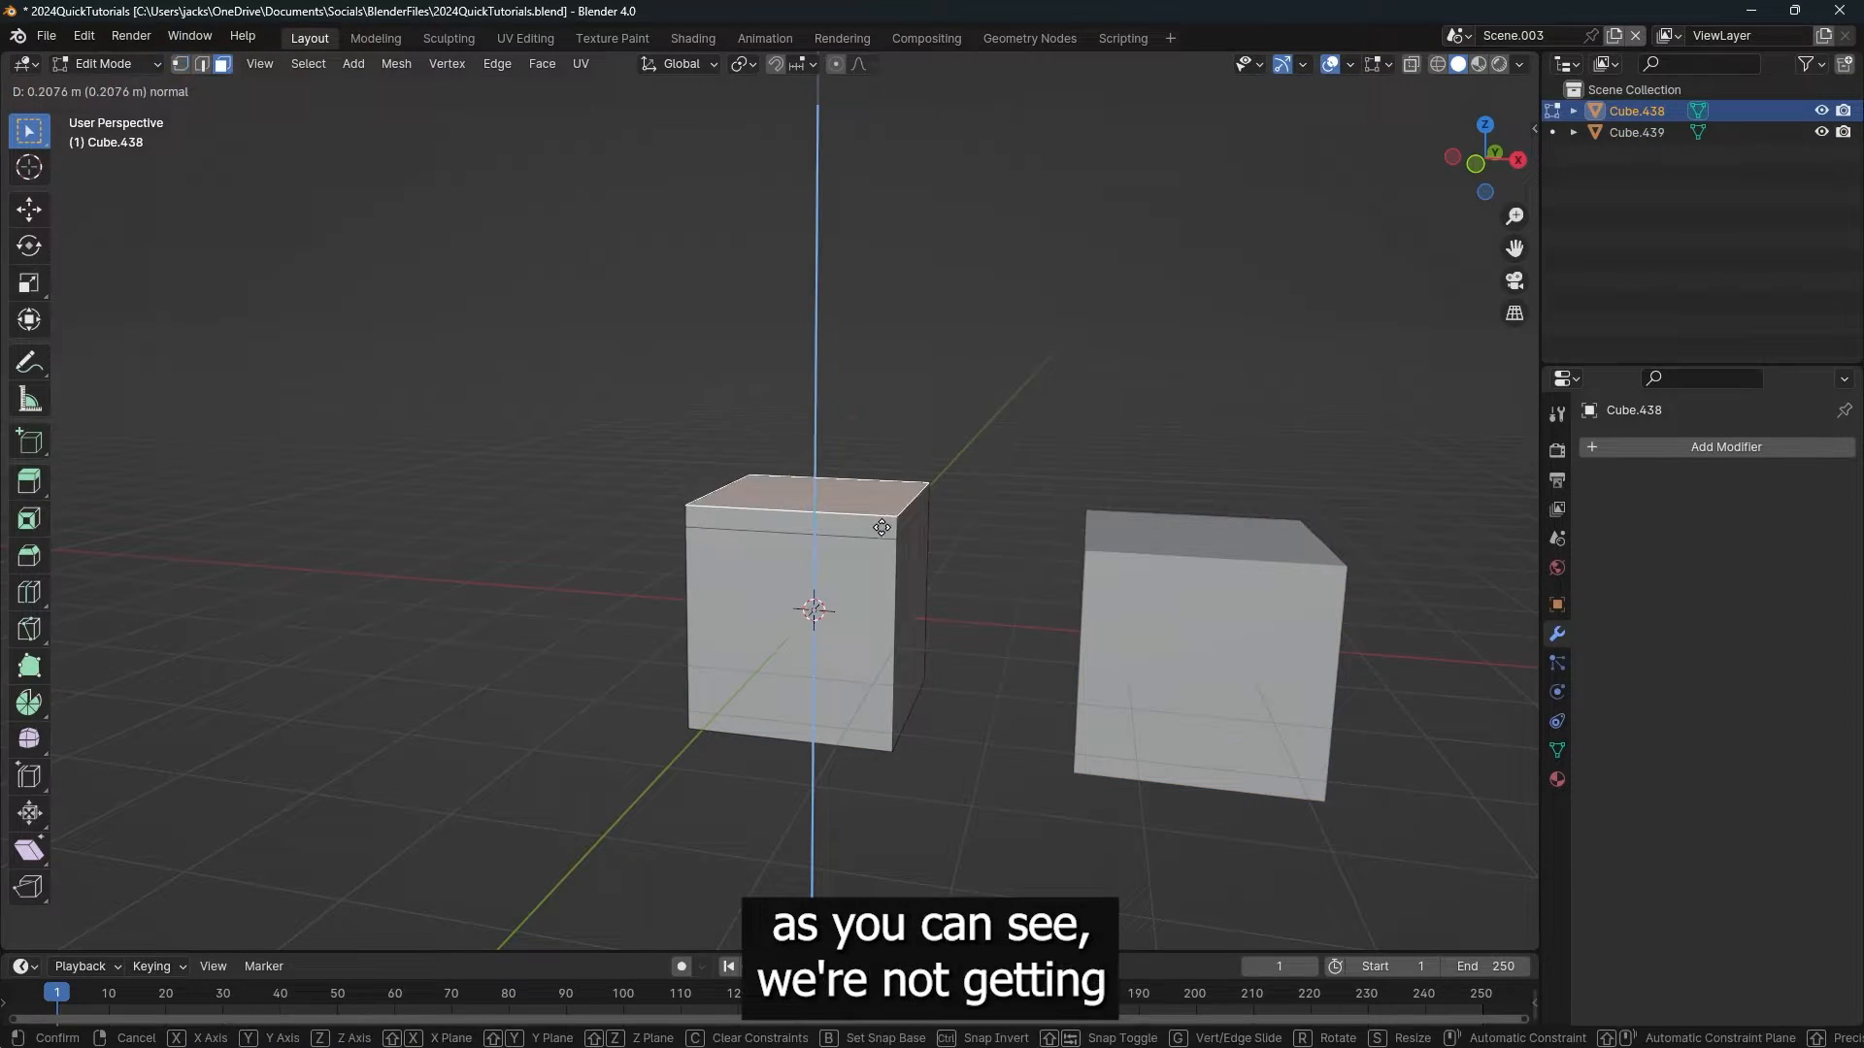
left_click(813, 476)
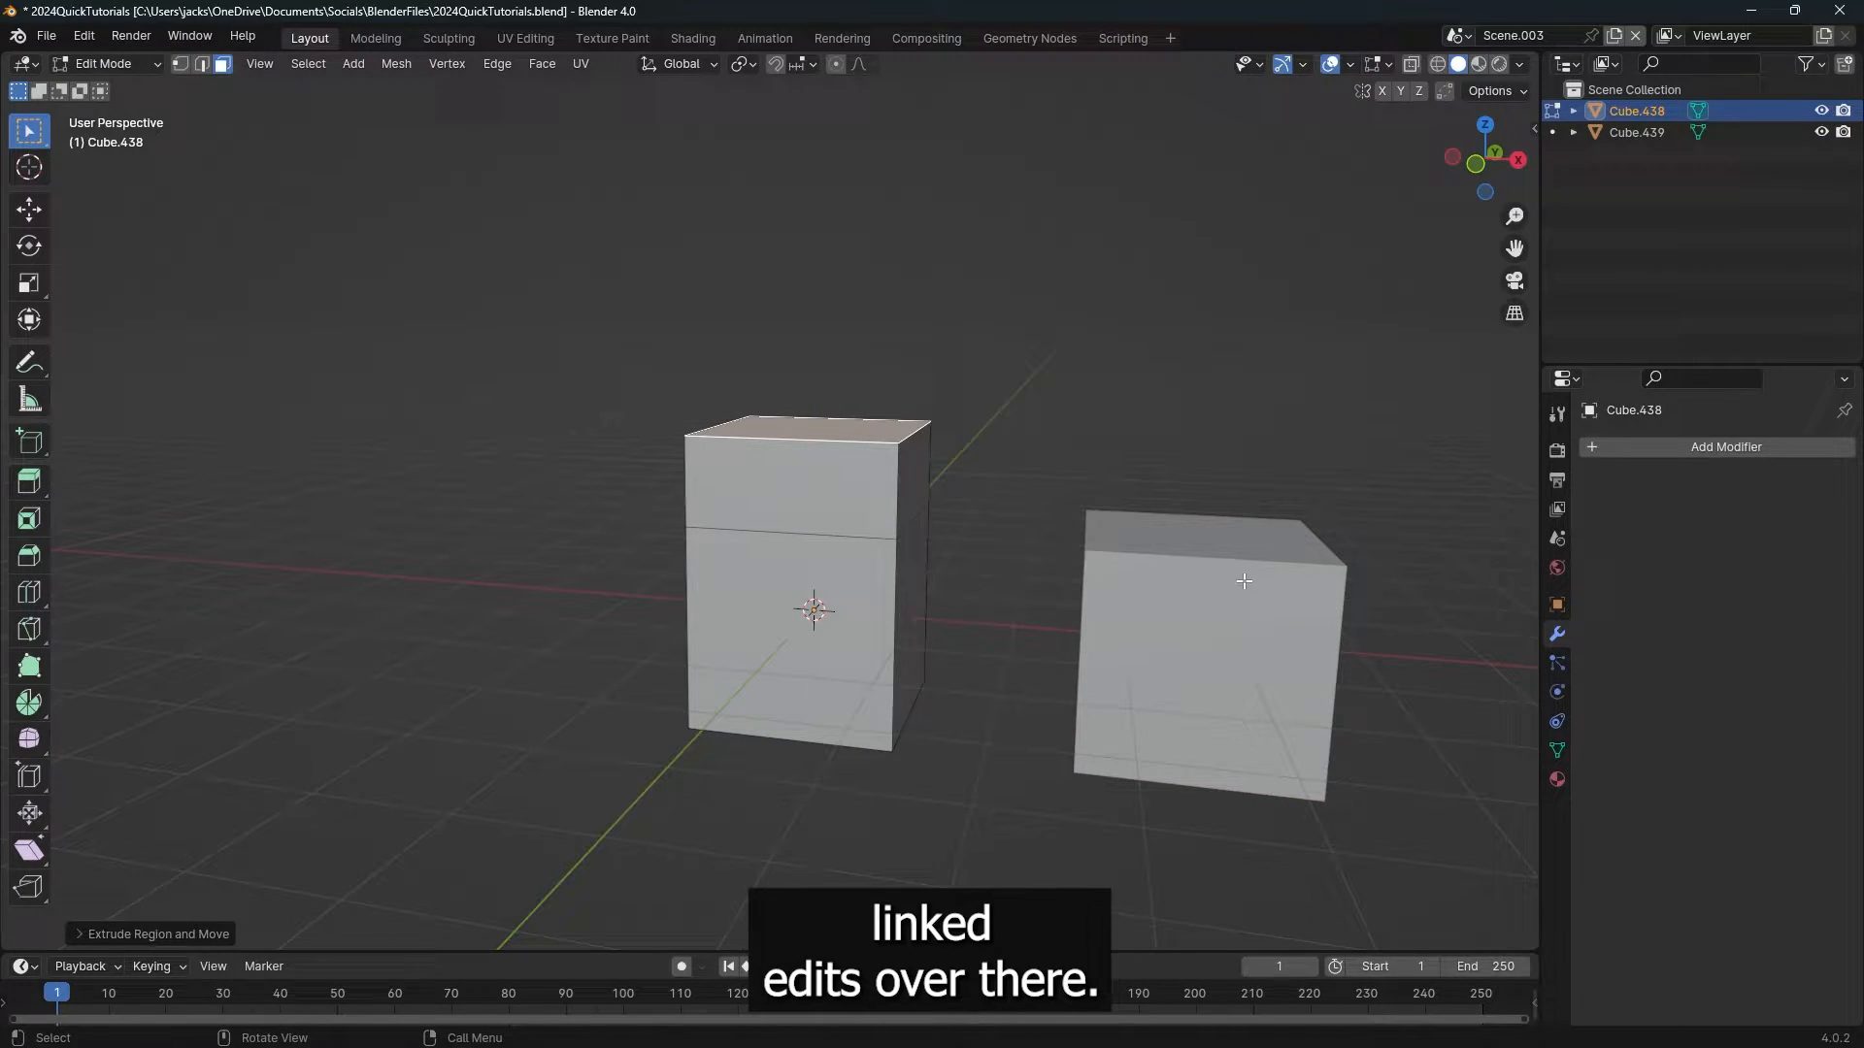
key("Tab")
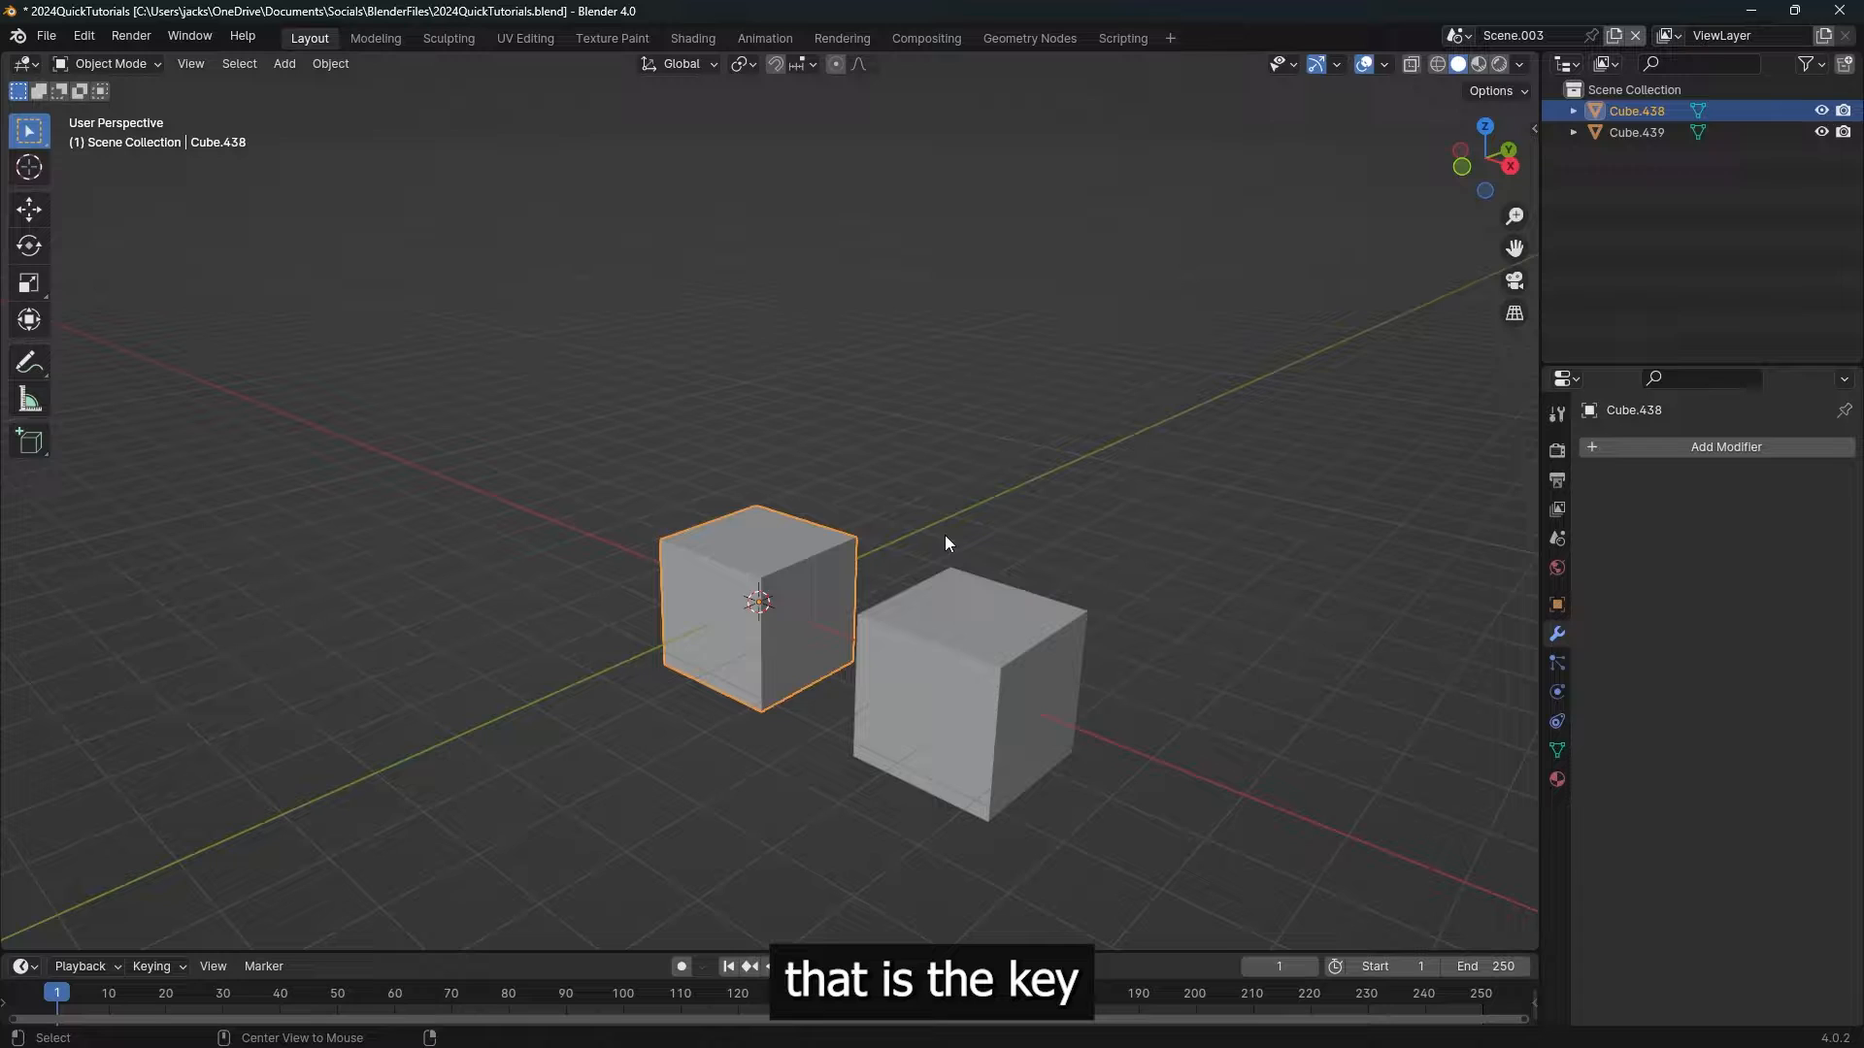
Step: Make a linked duplicate of the original cube and place it behind the other two
key("shift+d")
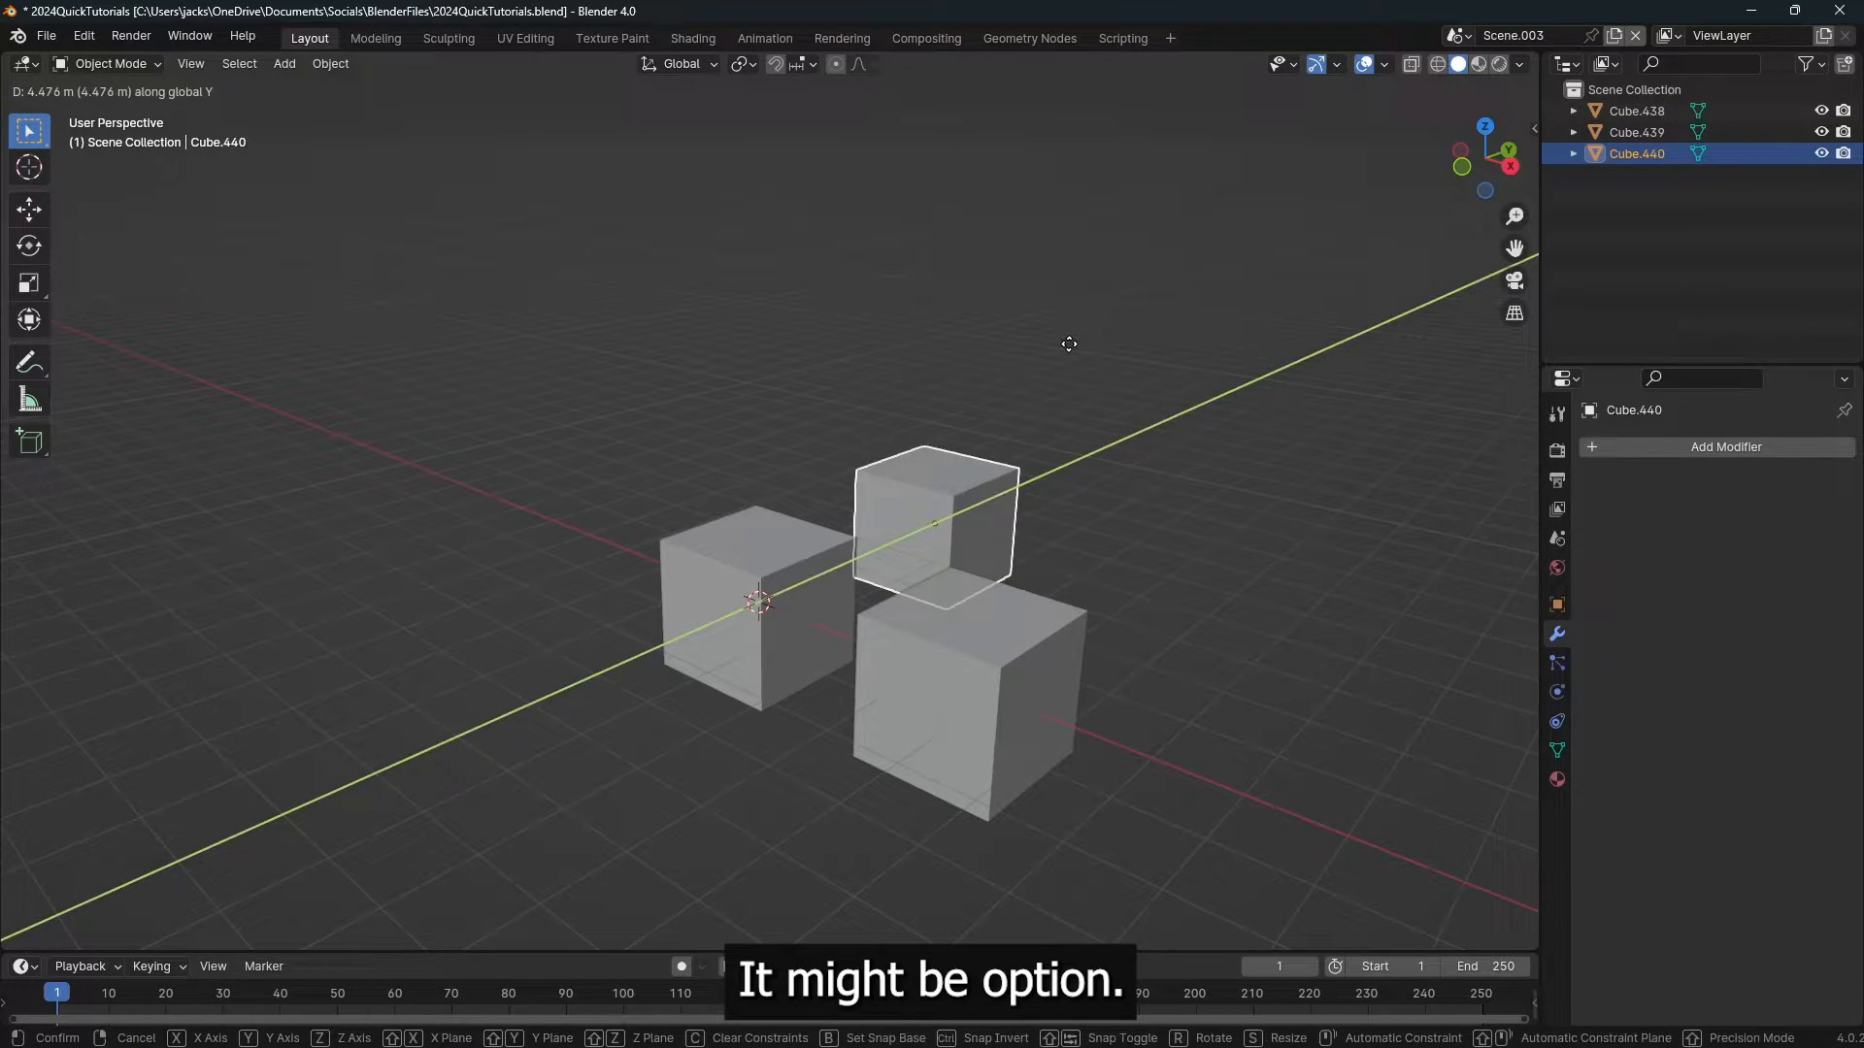
left_click(963, 536)
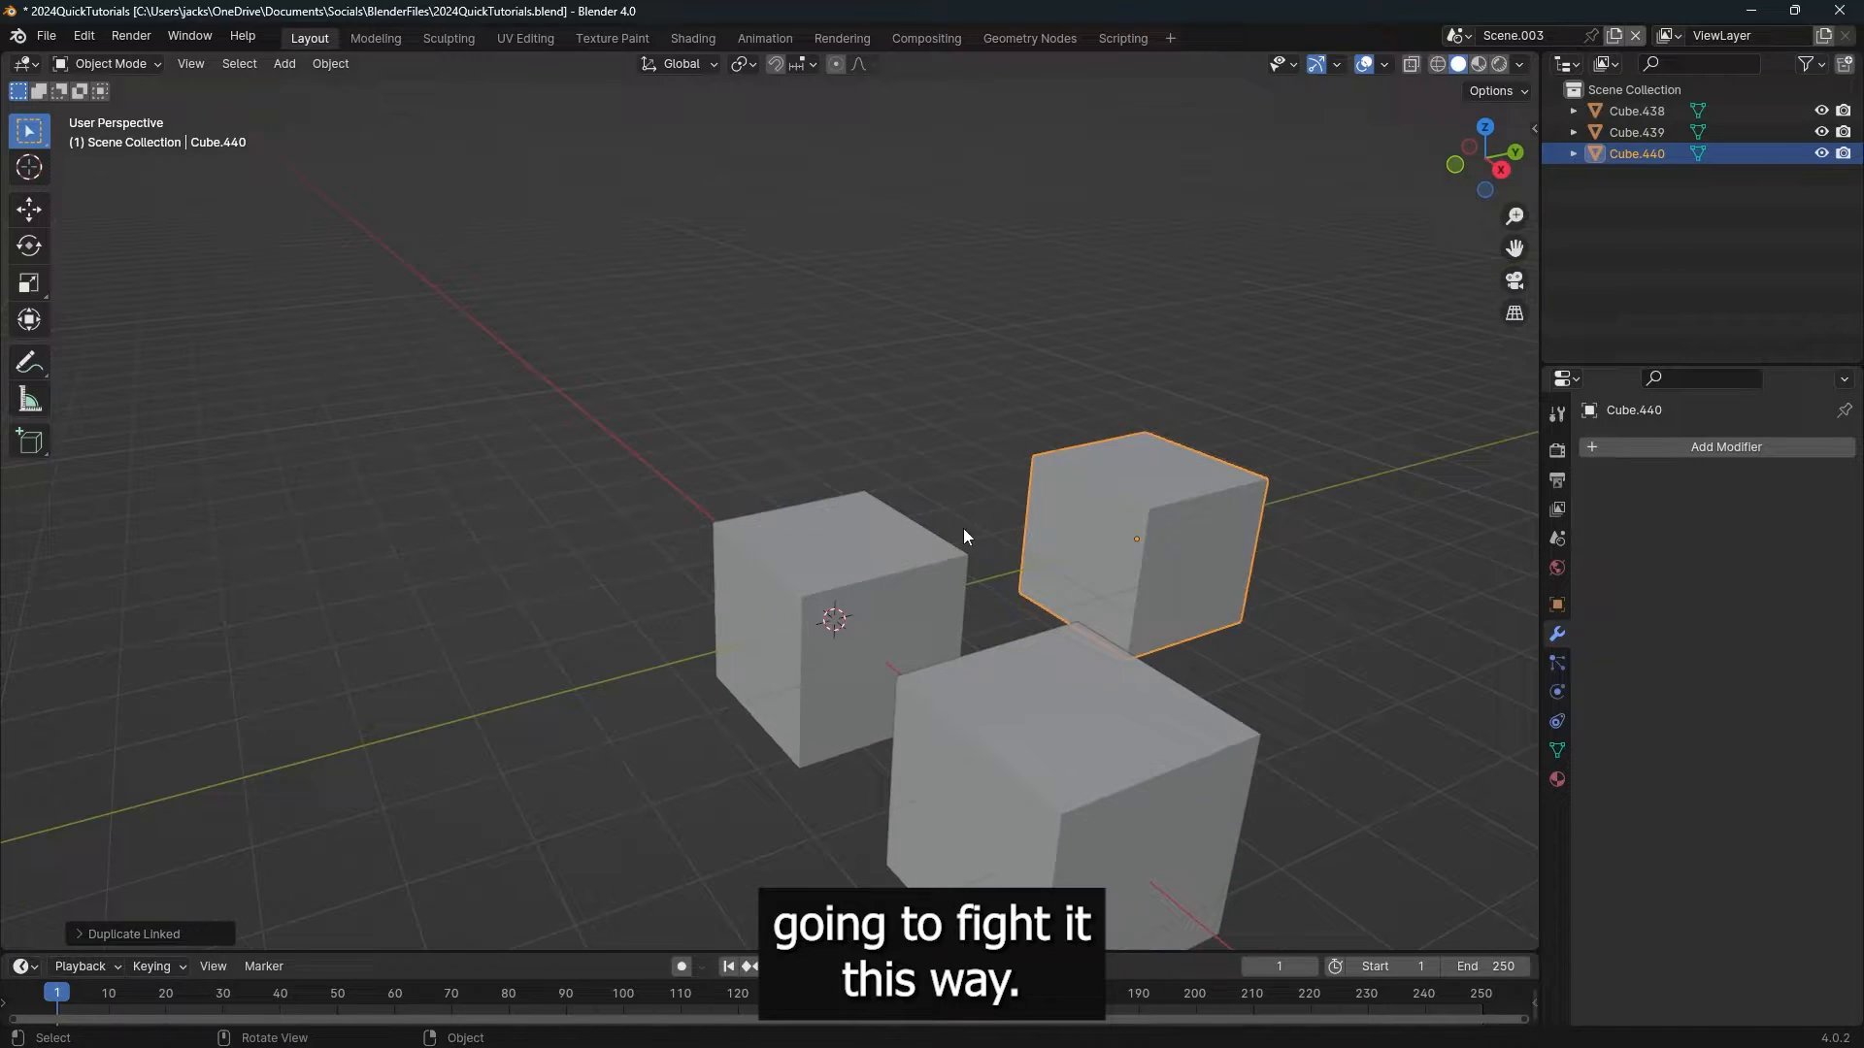
mouse_move(1057, 543)
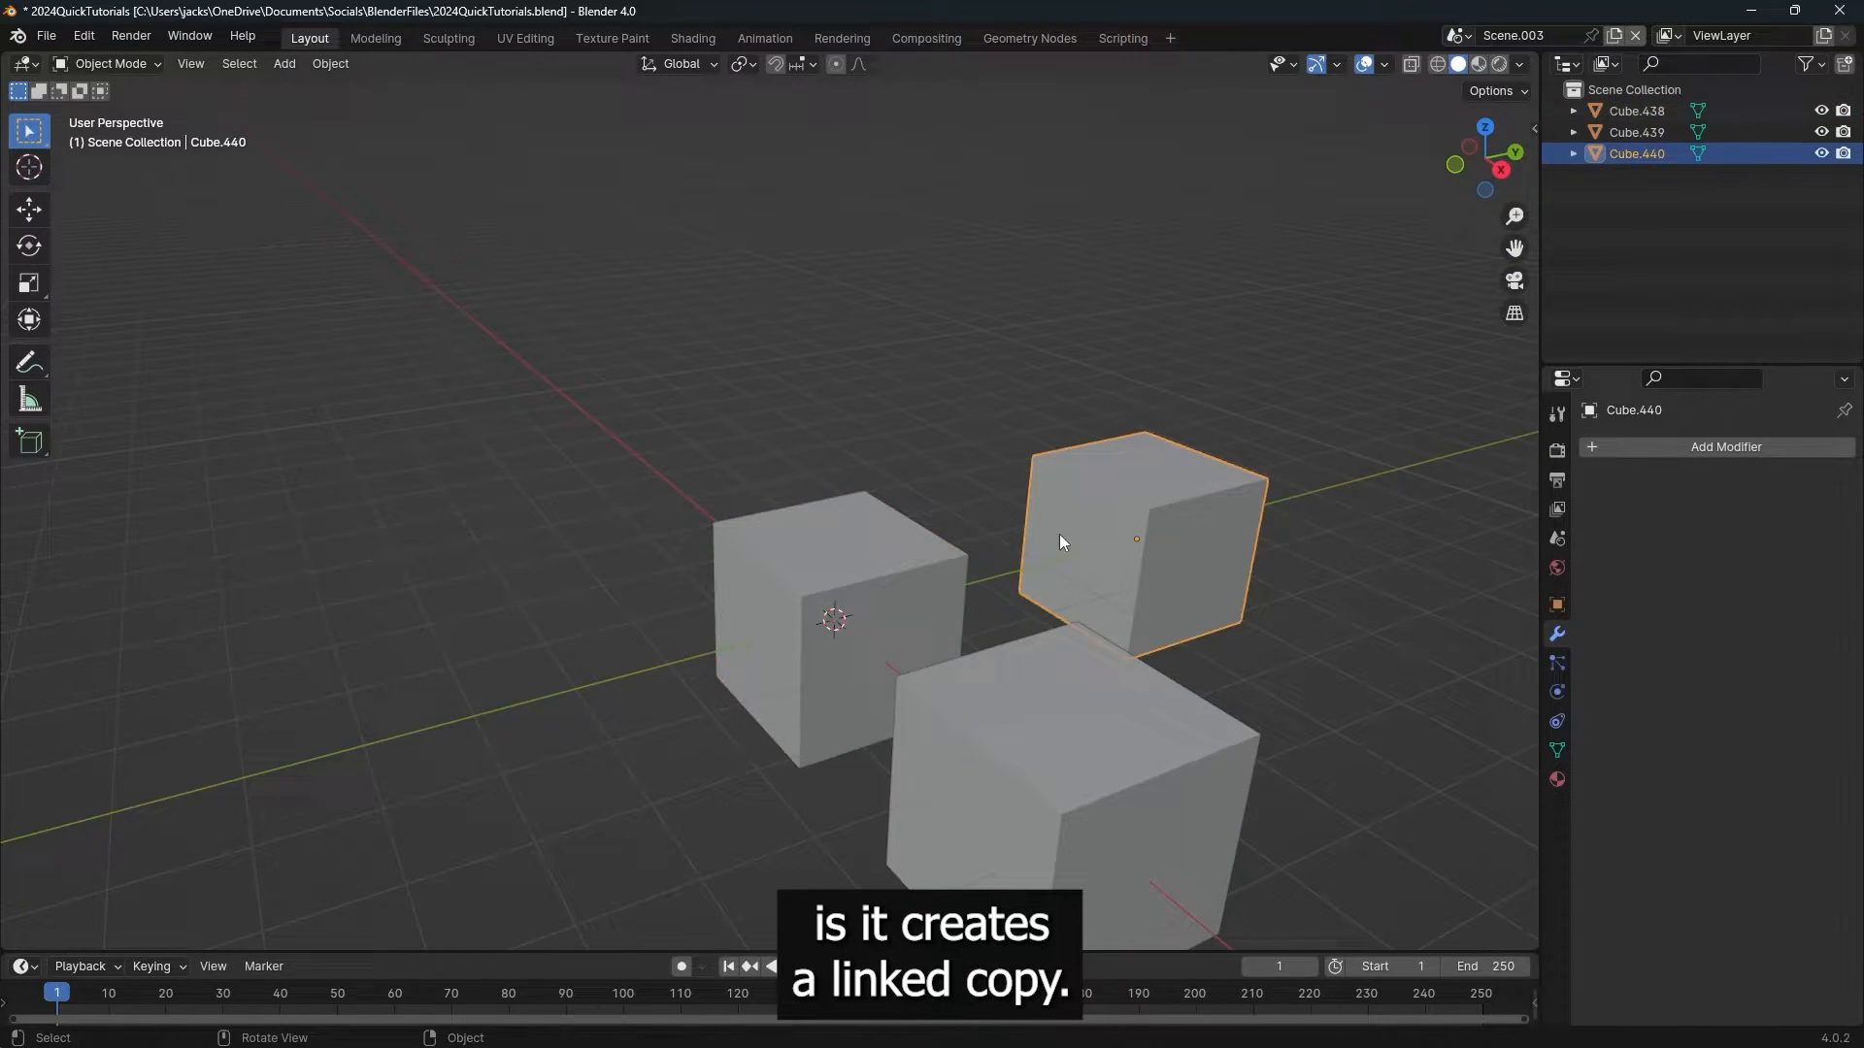
Step: Enter Edit Mode on the shared cube mesh to shape its top and side
key("Tab")
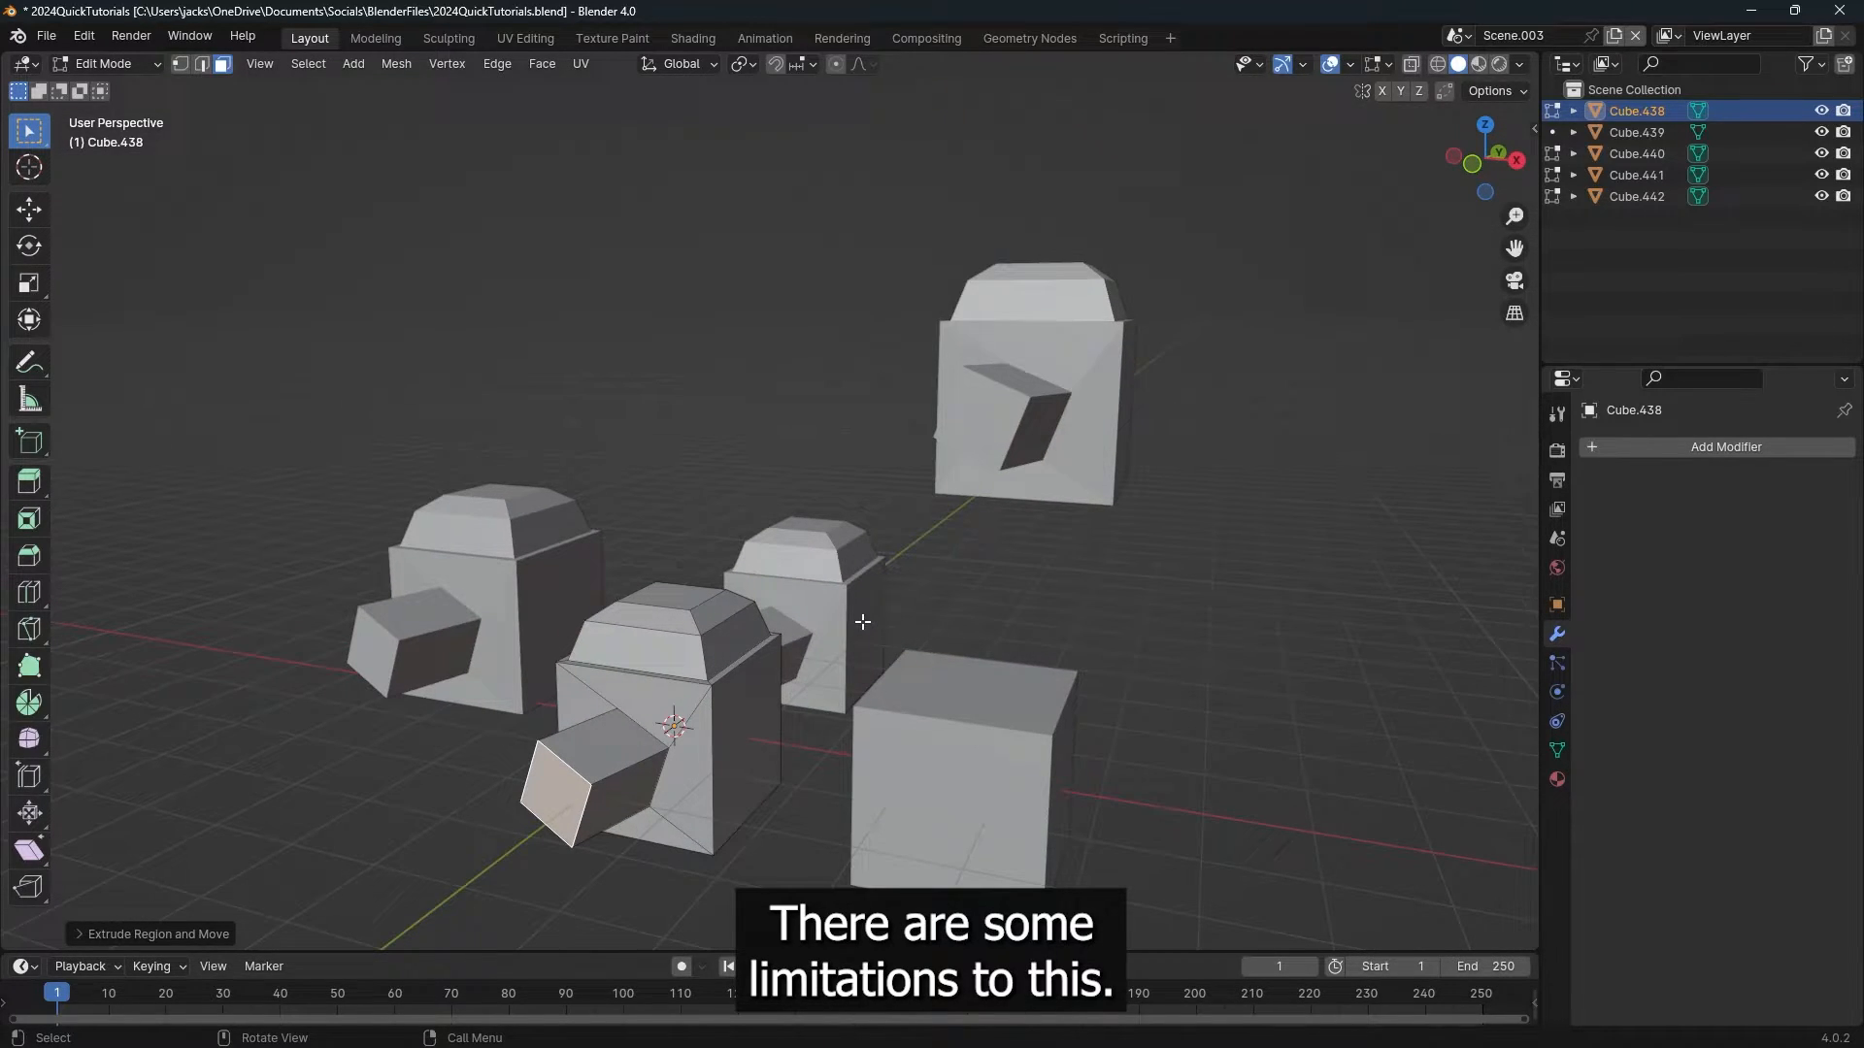
Step: Browse the Add Modifier list and close it without adding a modifier
left_click(1724, 446)
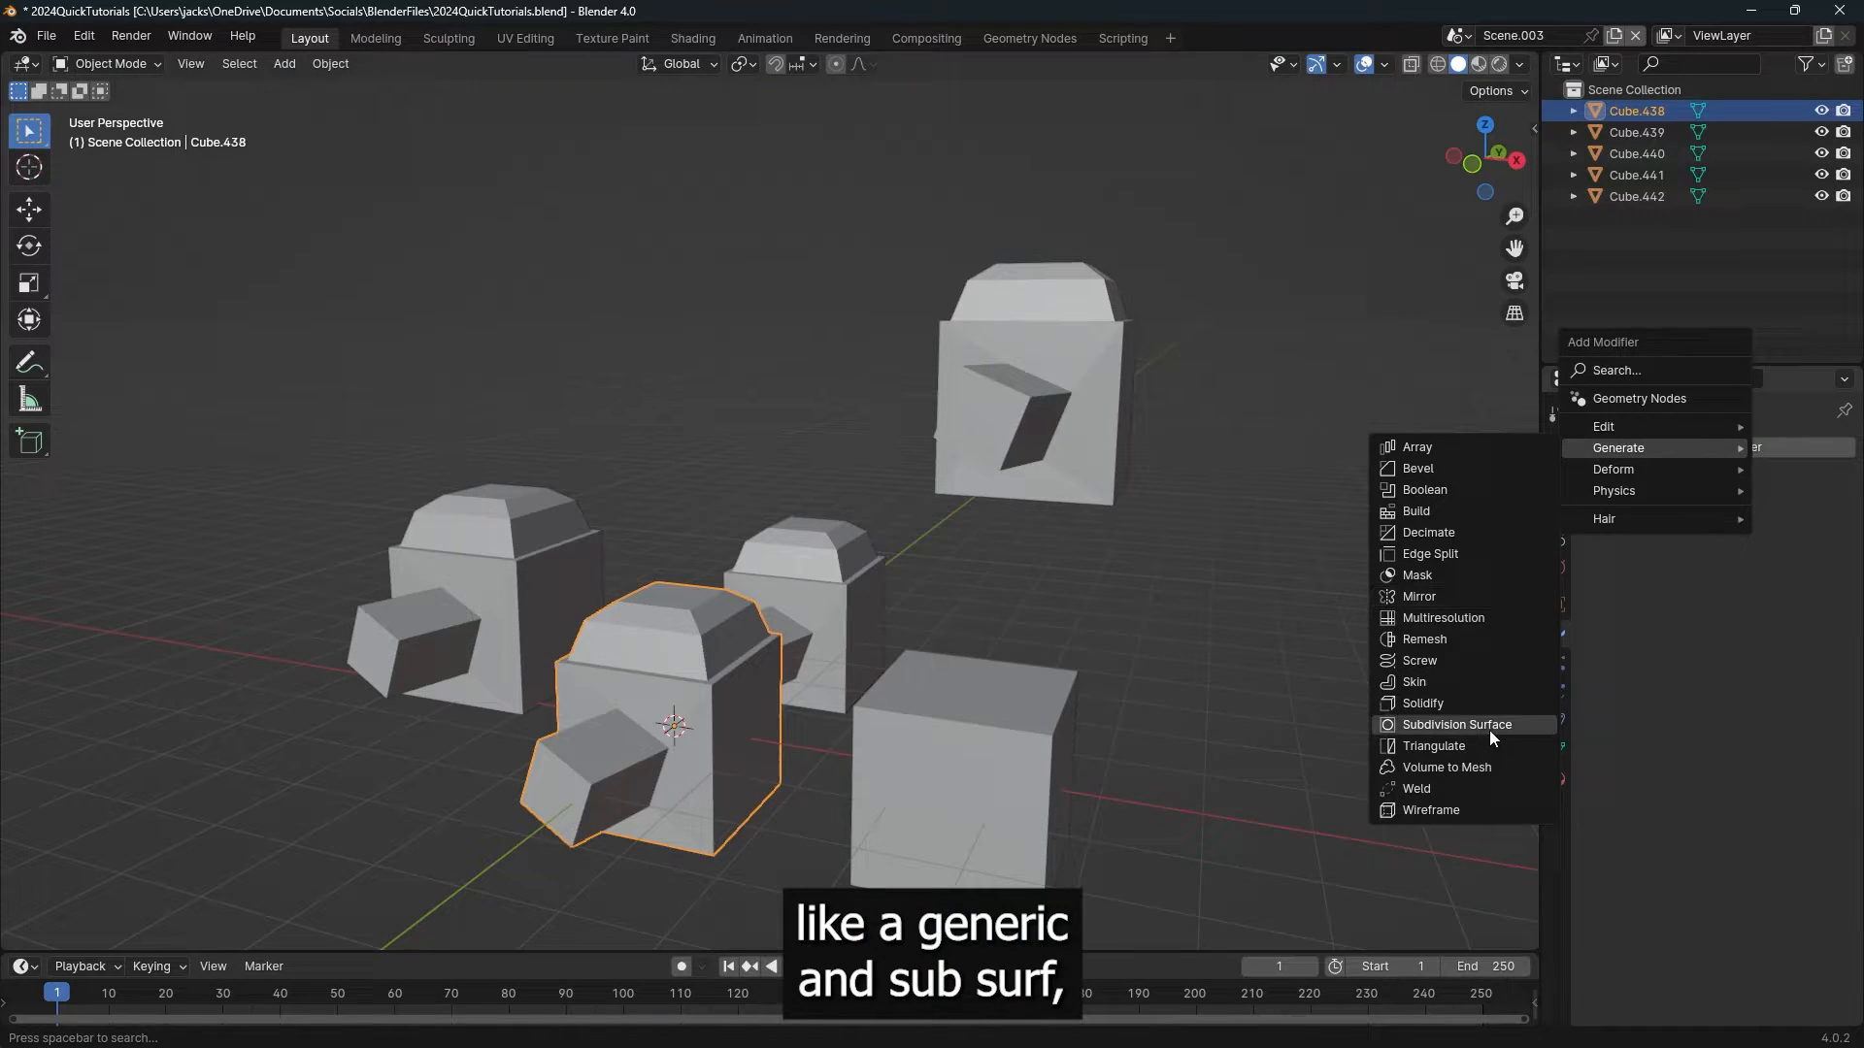
left_click(1454, 724)
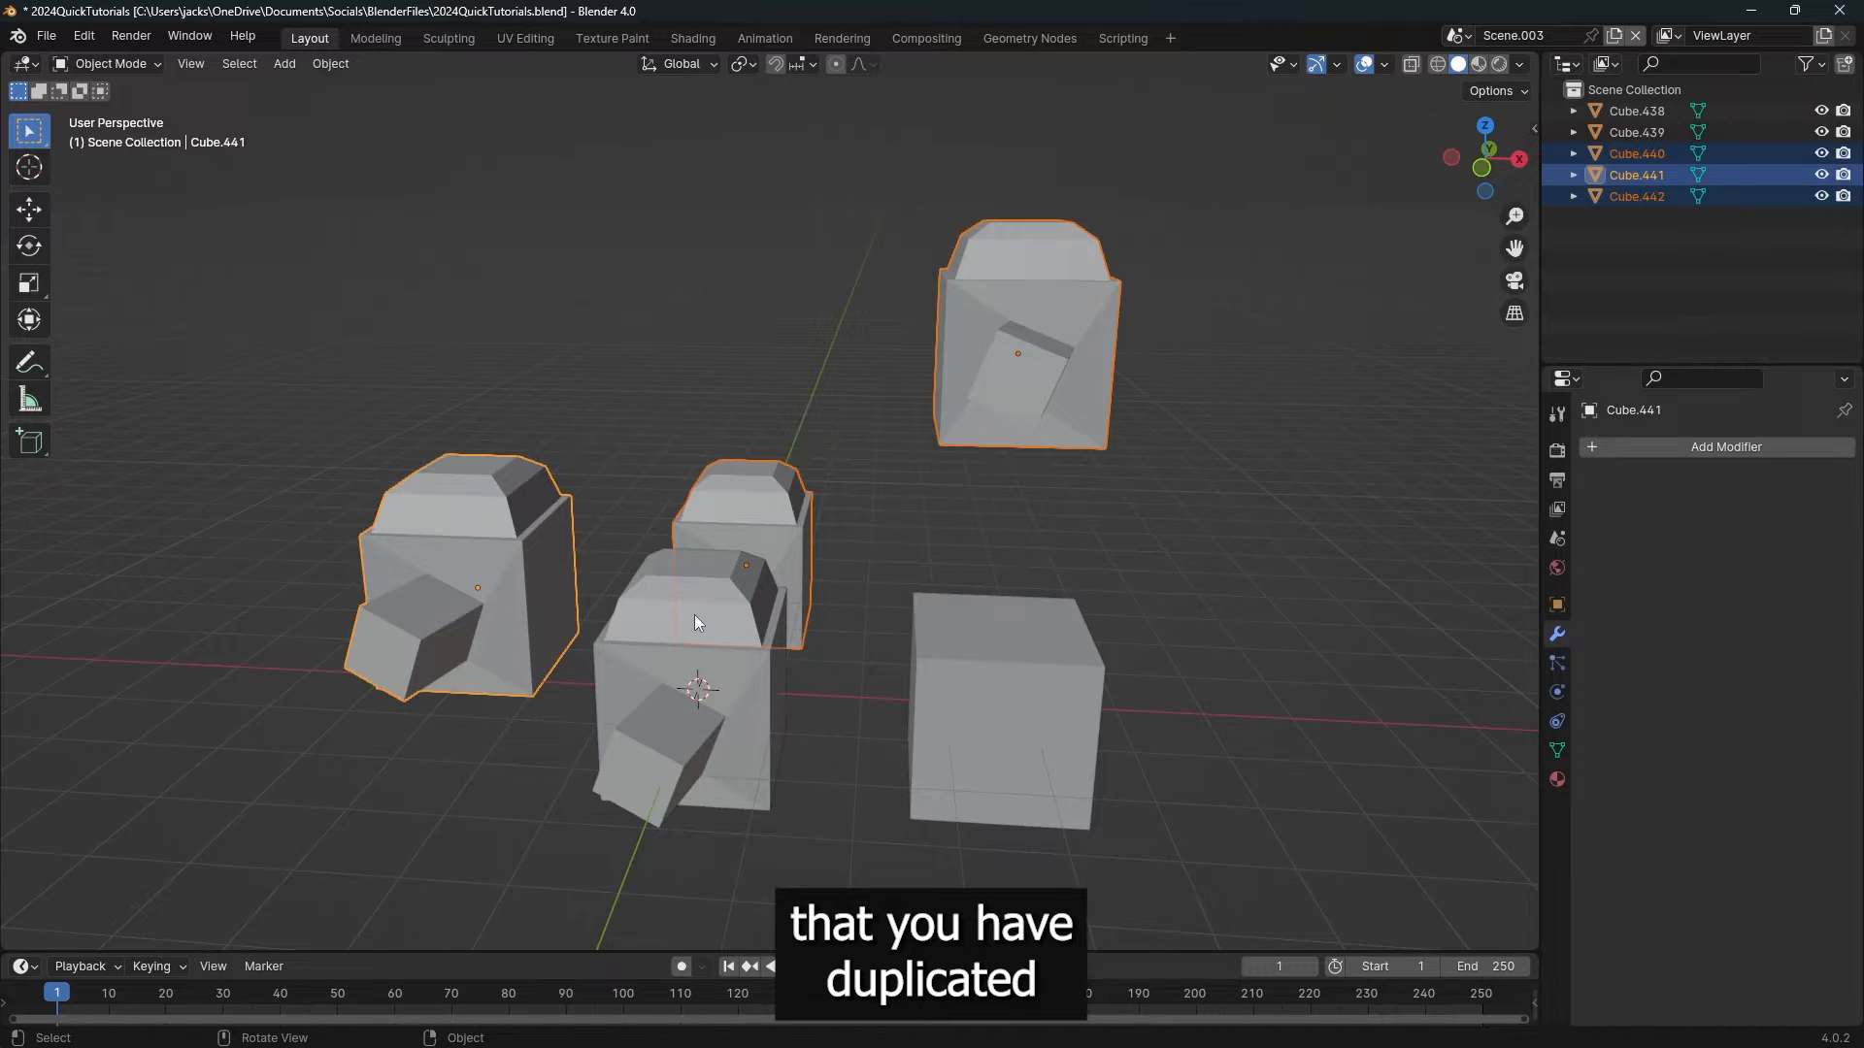
Step: Place the two new linked copies and begin editing a copy's shared mesh
left_click(767, 571)
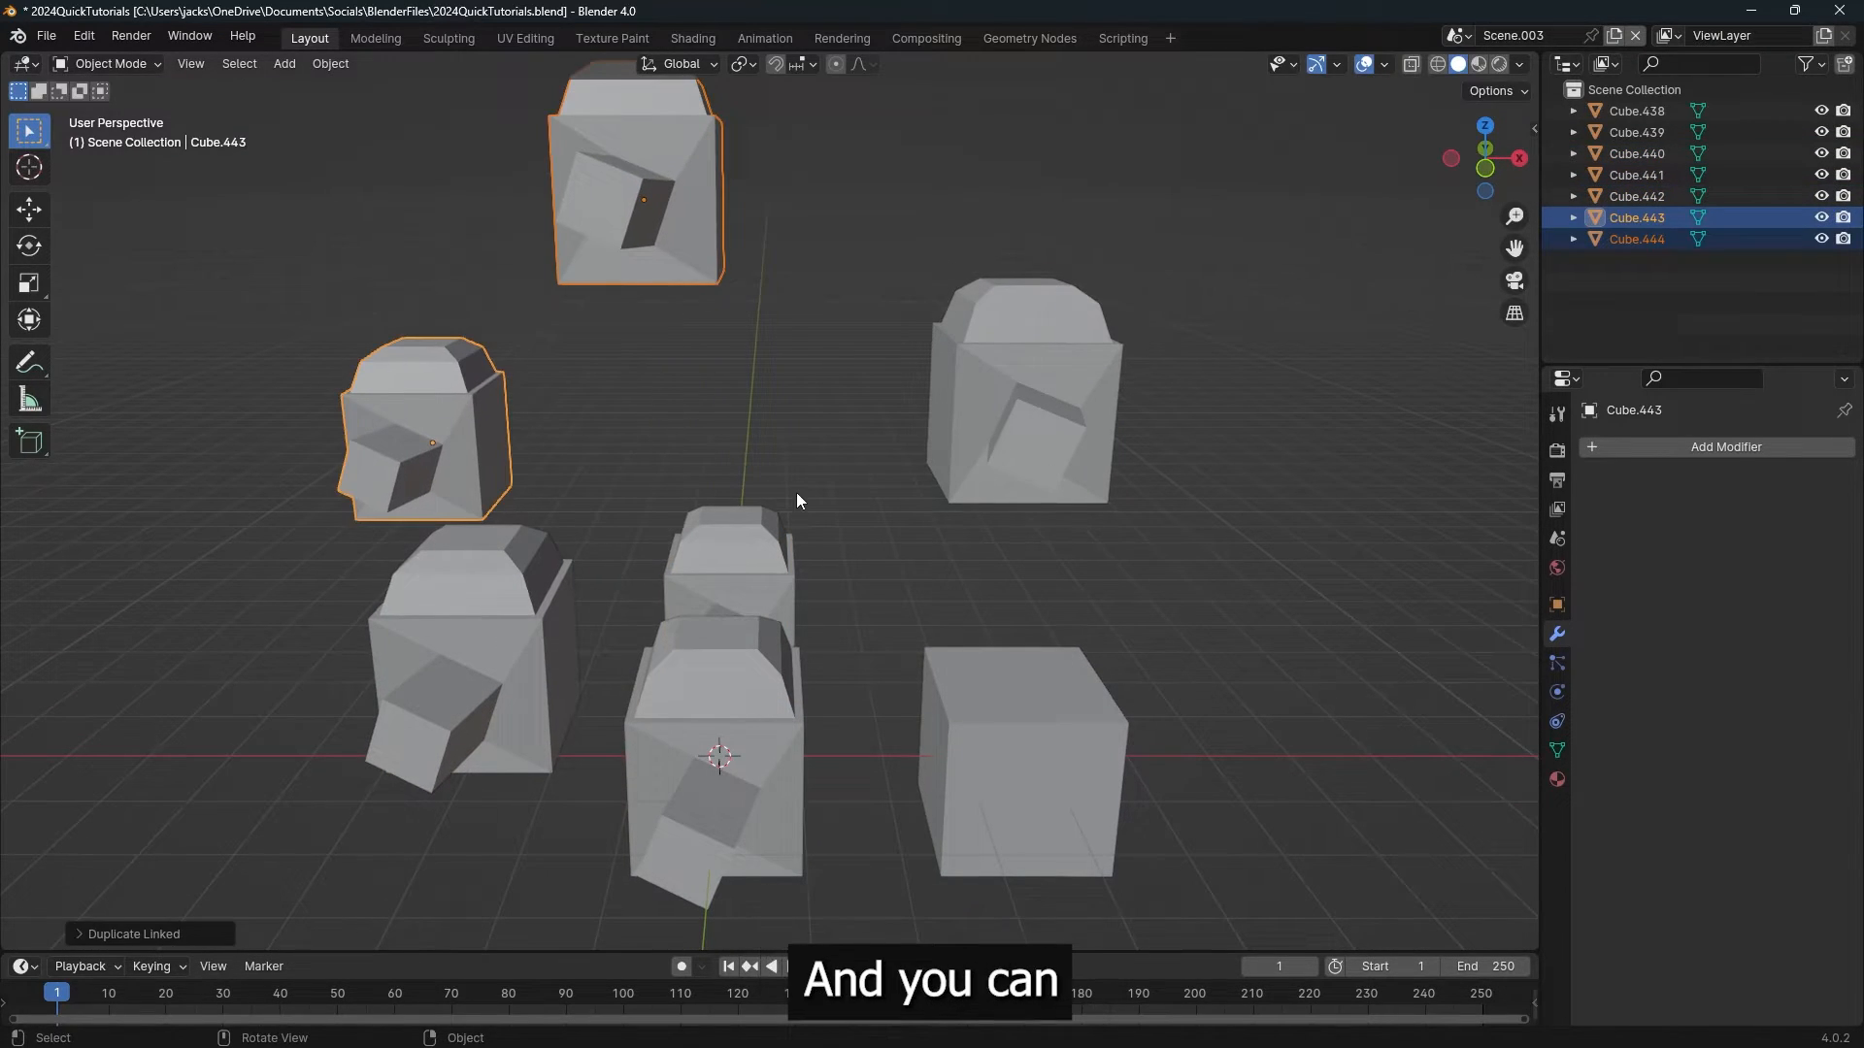
key("Tab")
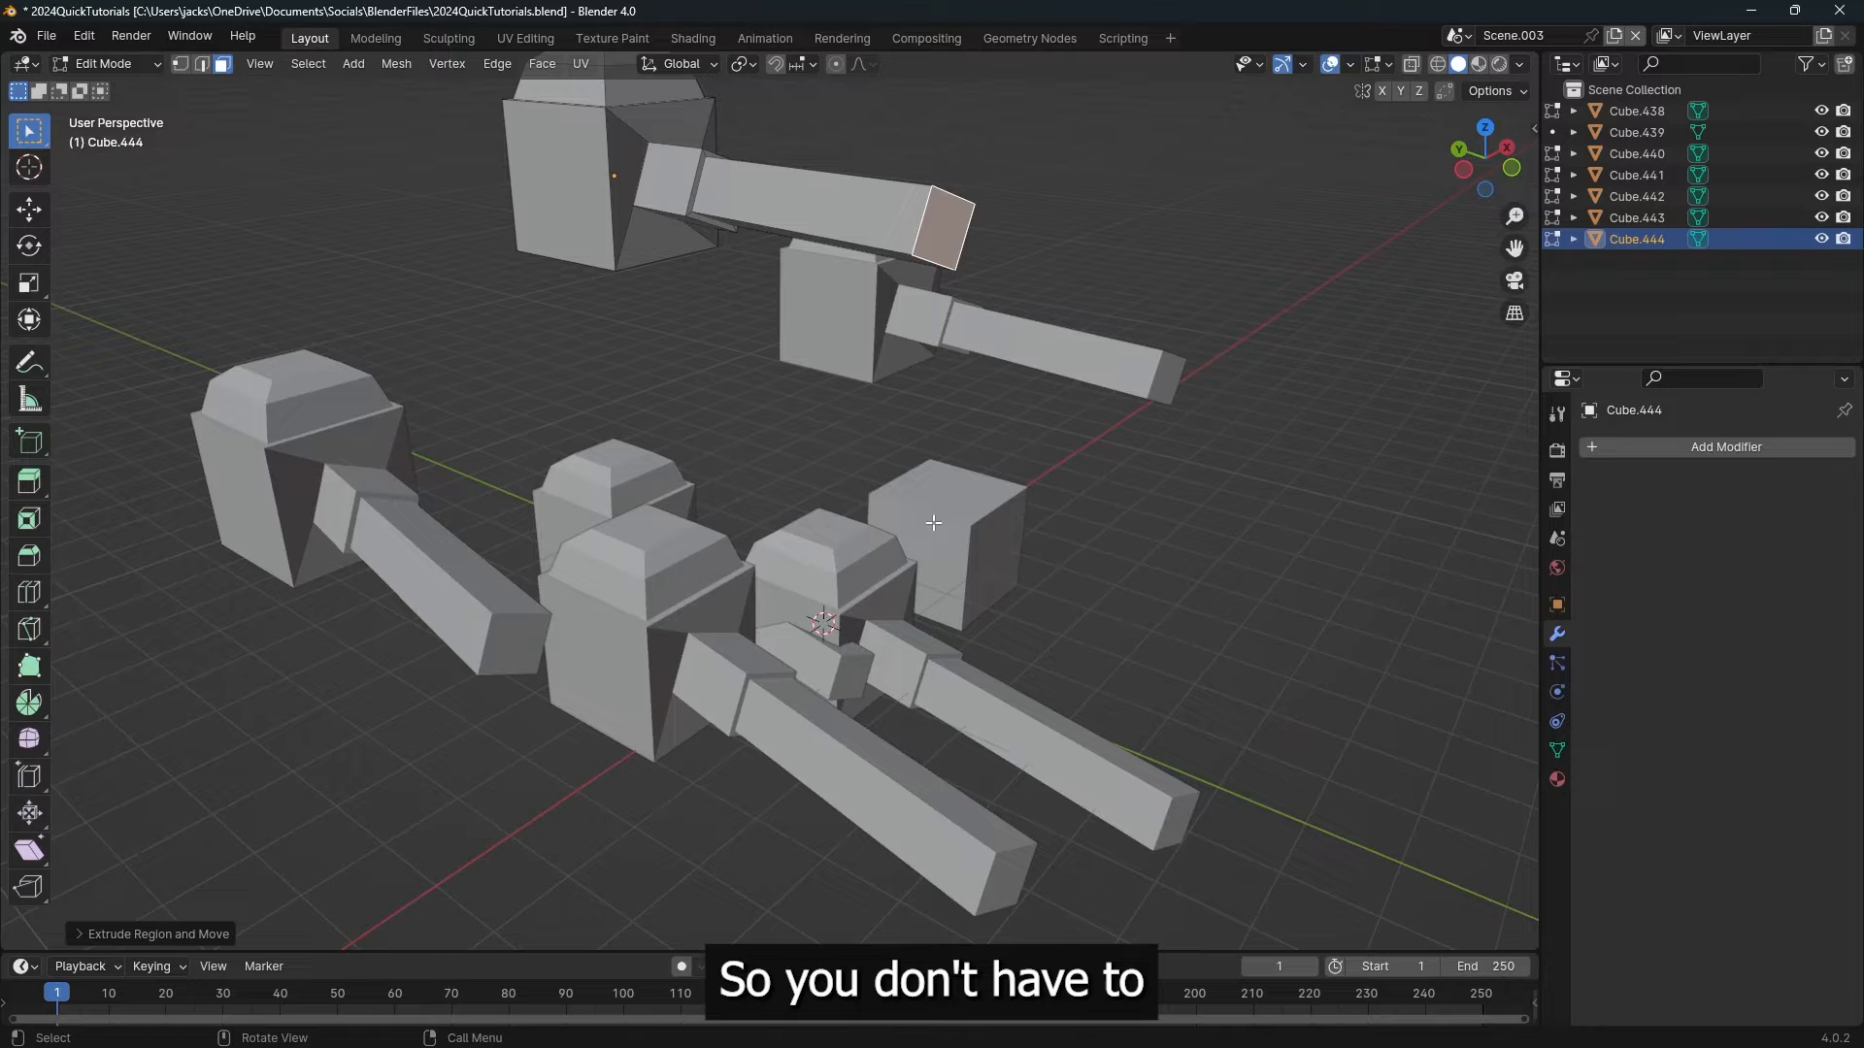
Step: Make another linked duplicate of the armed cube and select the new copy
key("Tab")
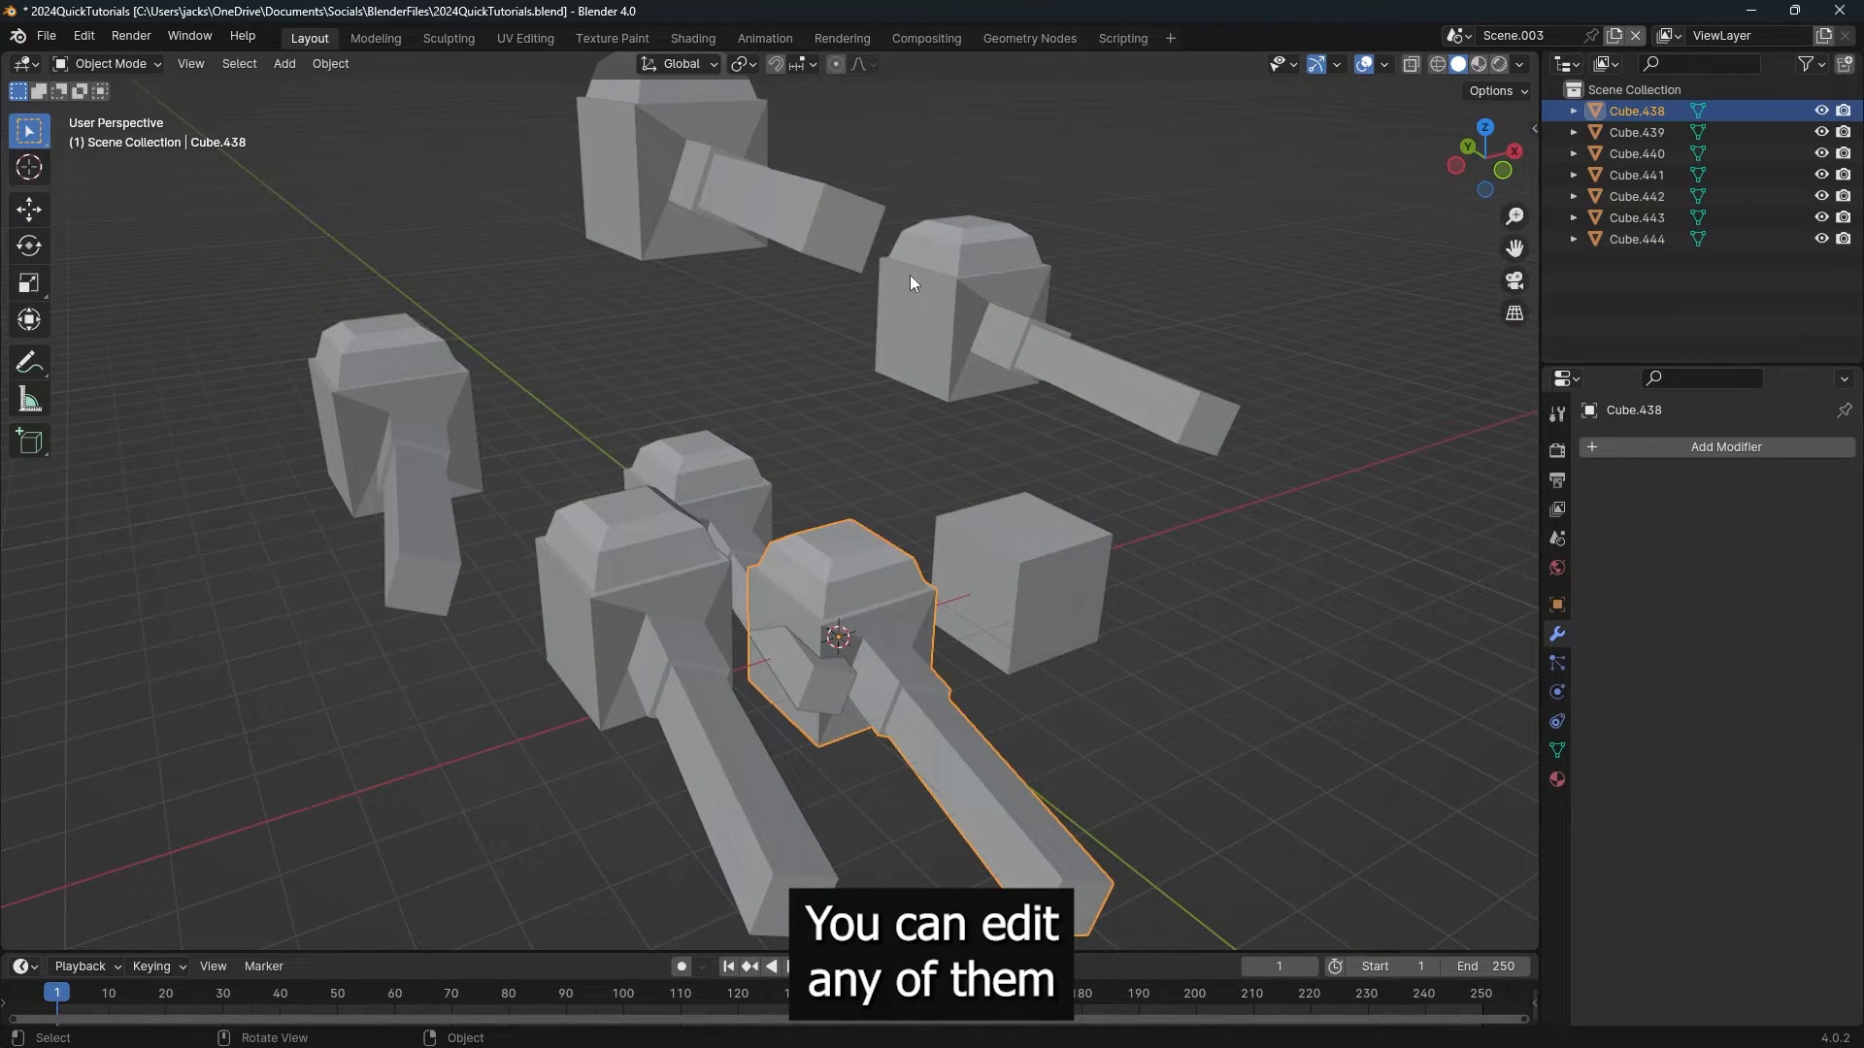
key("shift+d")
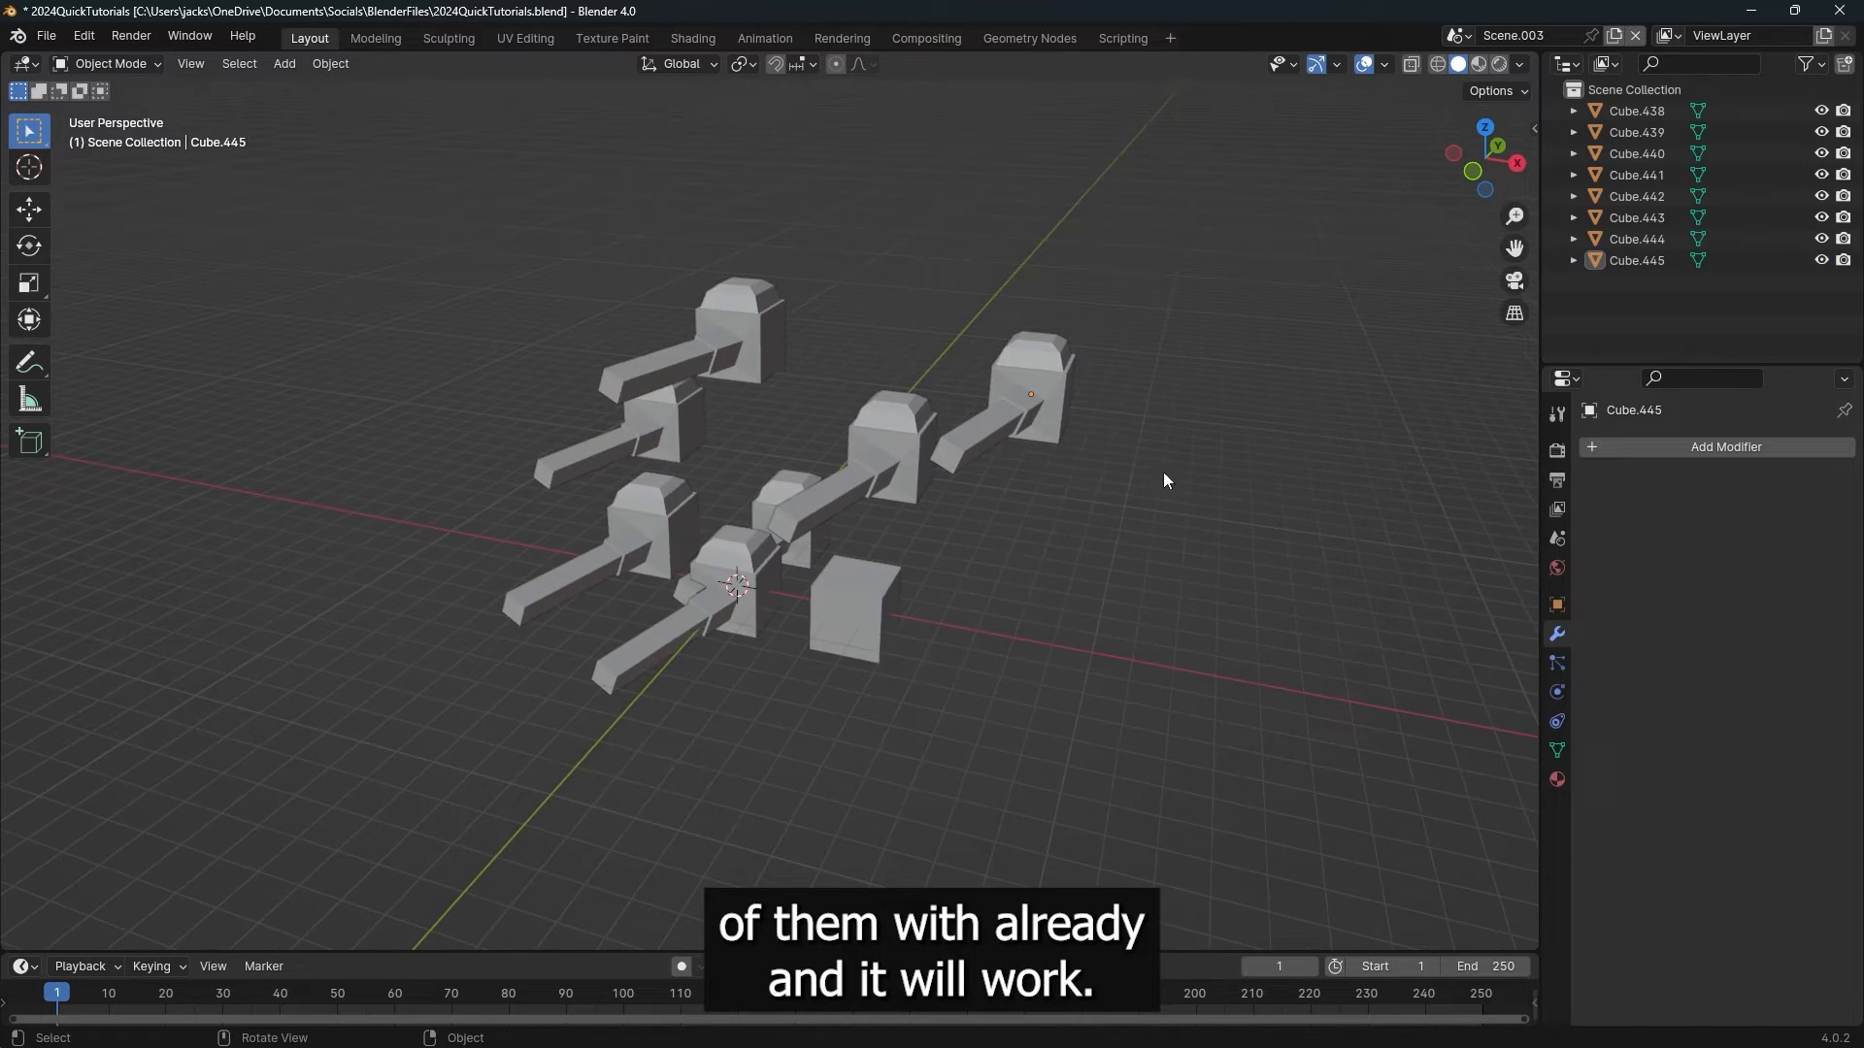
left_click(1010, 392)
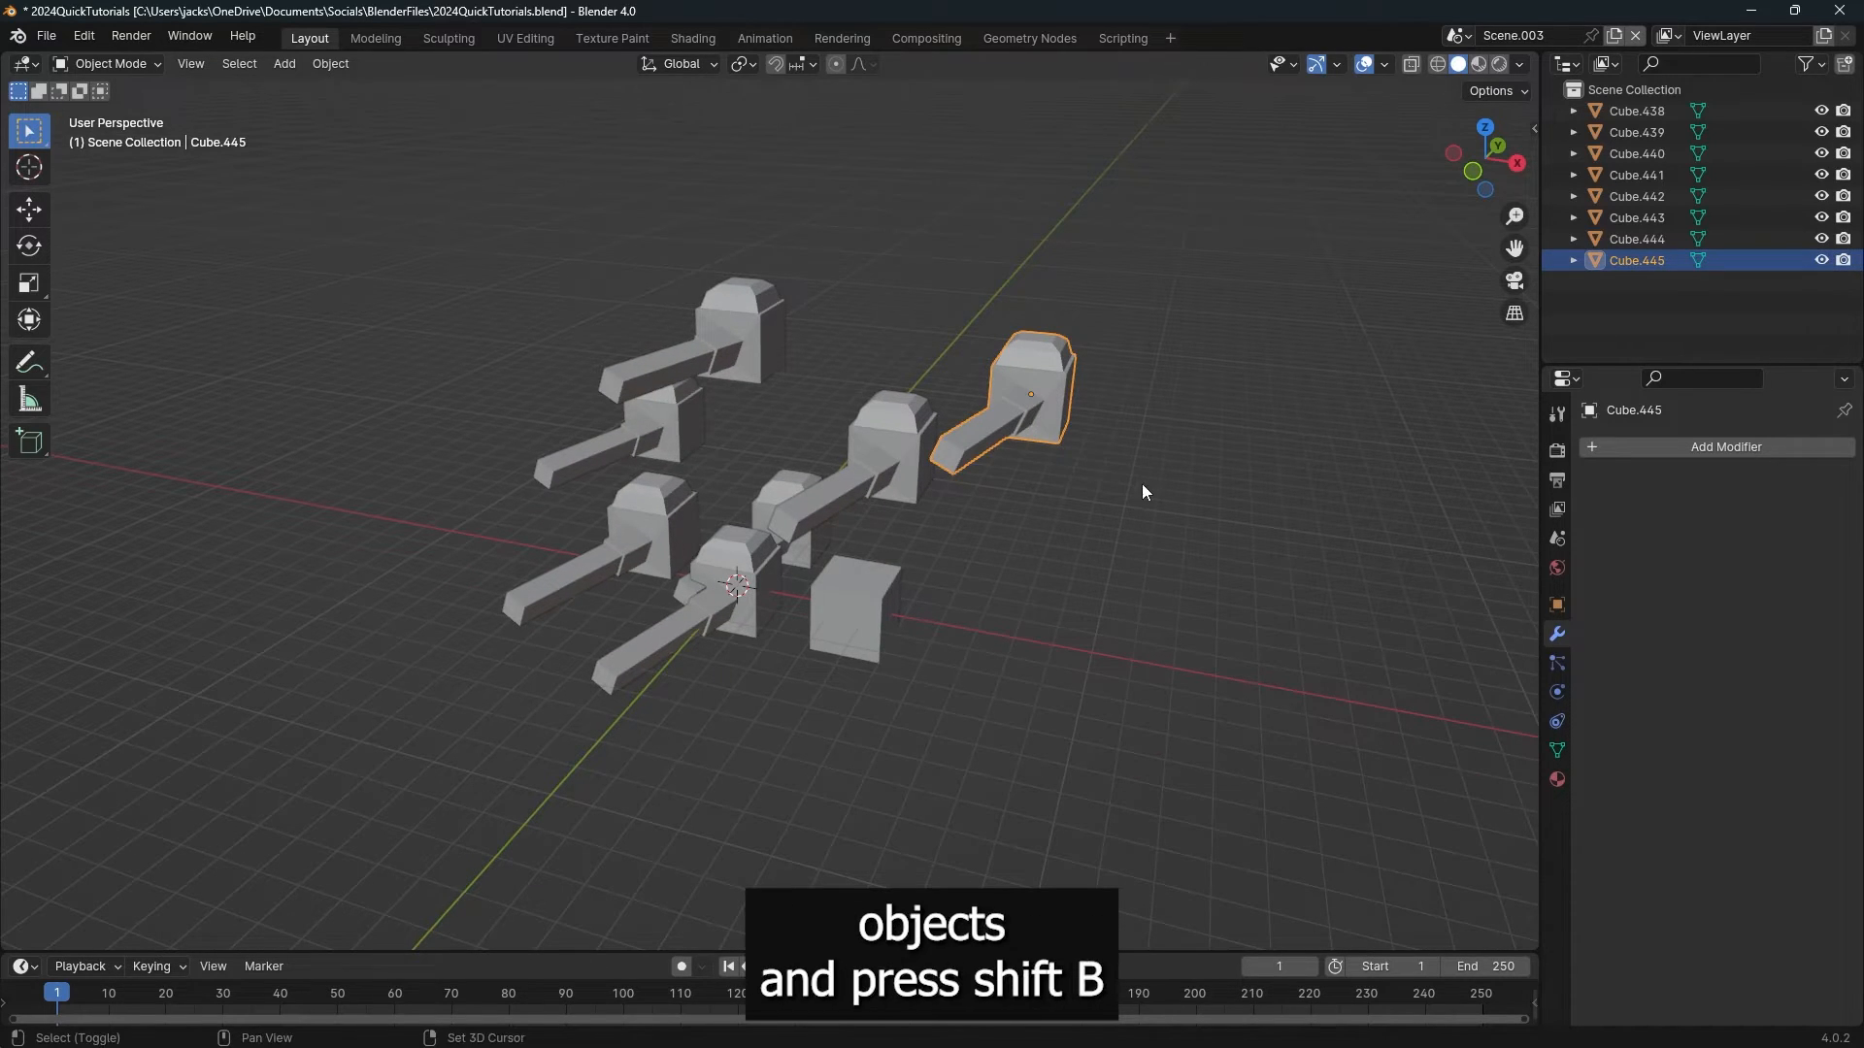